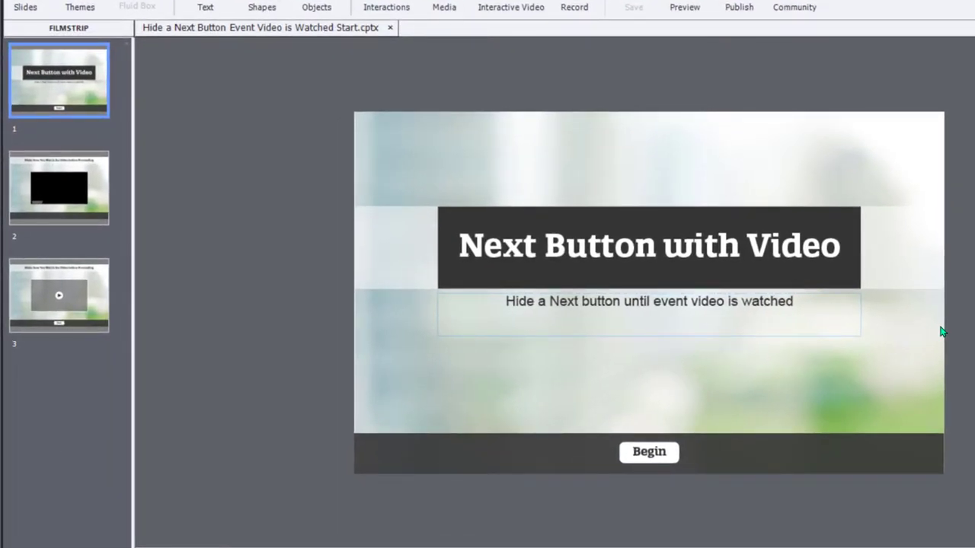
- Set the title slide's Begin button On Success action to Jump to slide 3
left_click(59, 188)
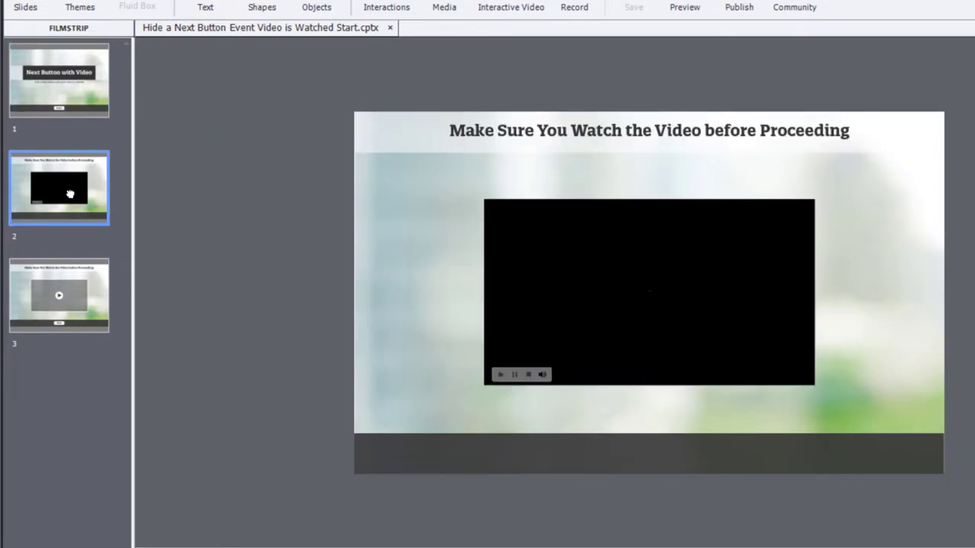
left_click(59, 80)
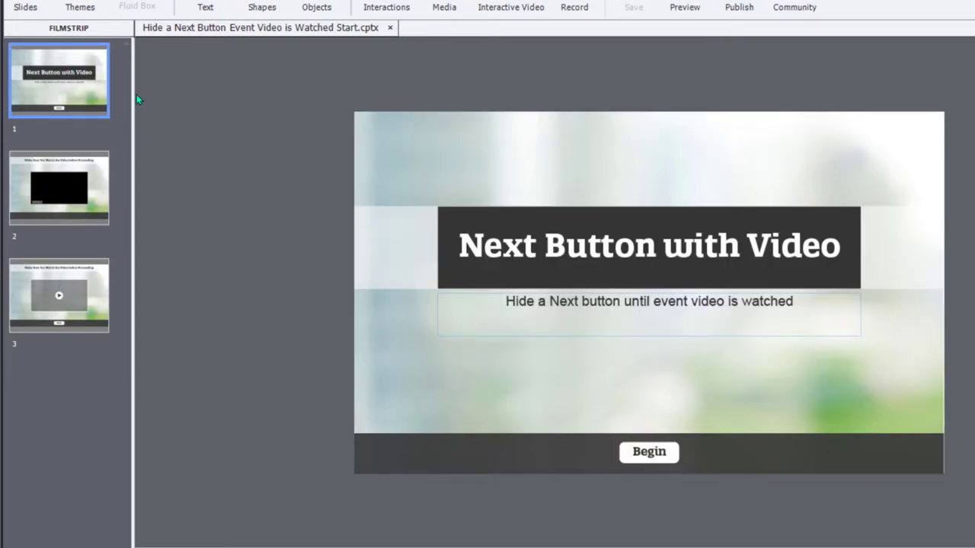
mouse_move(720, 427)
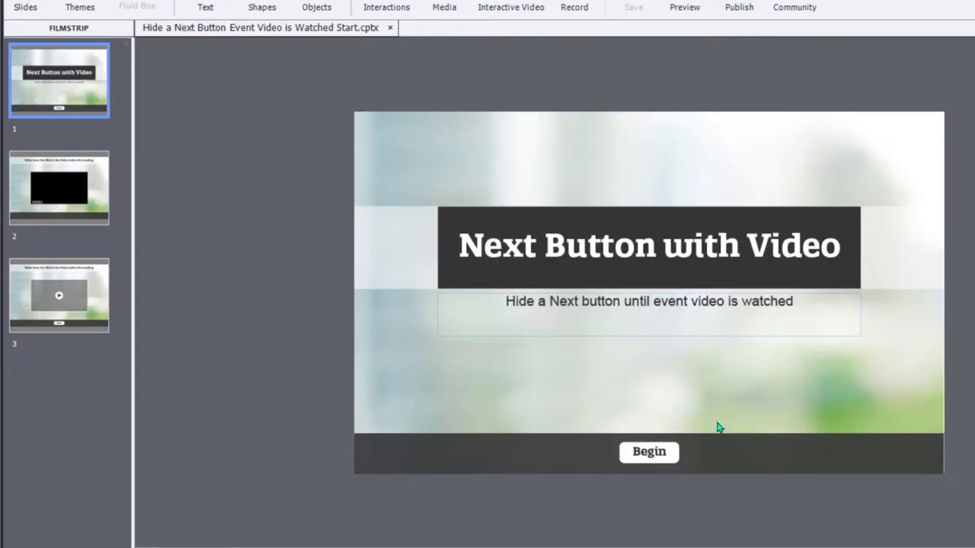
mouse_move(716, 442)
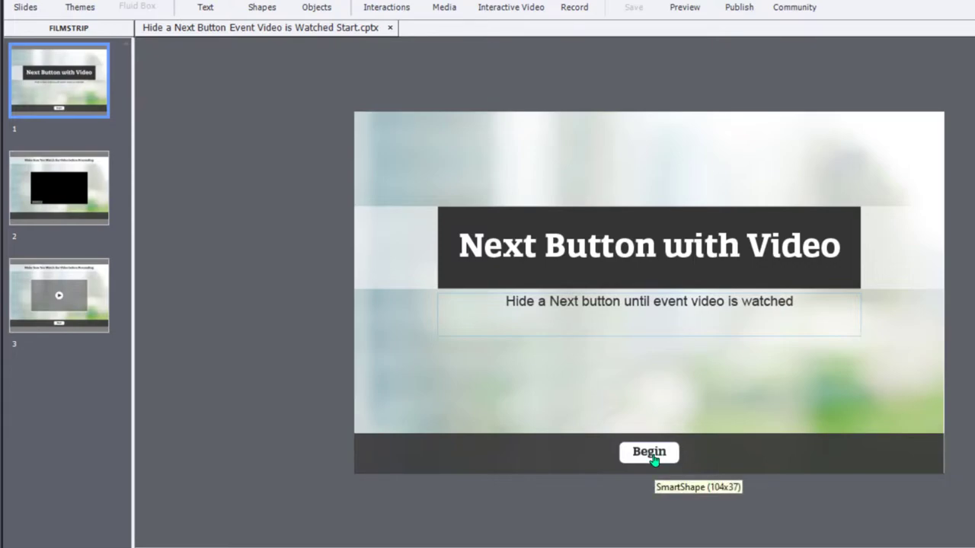
left_click(648, 451)
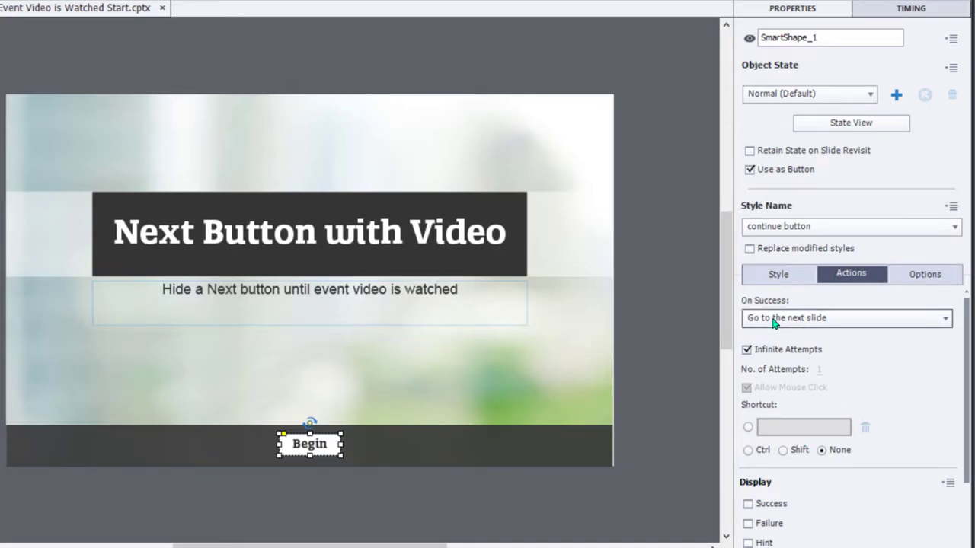
left_click(846, 318)
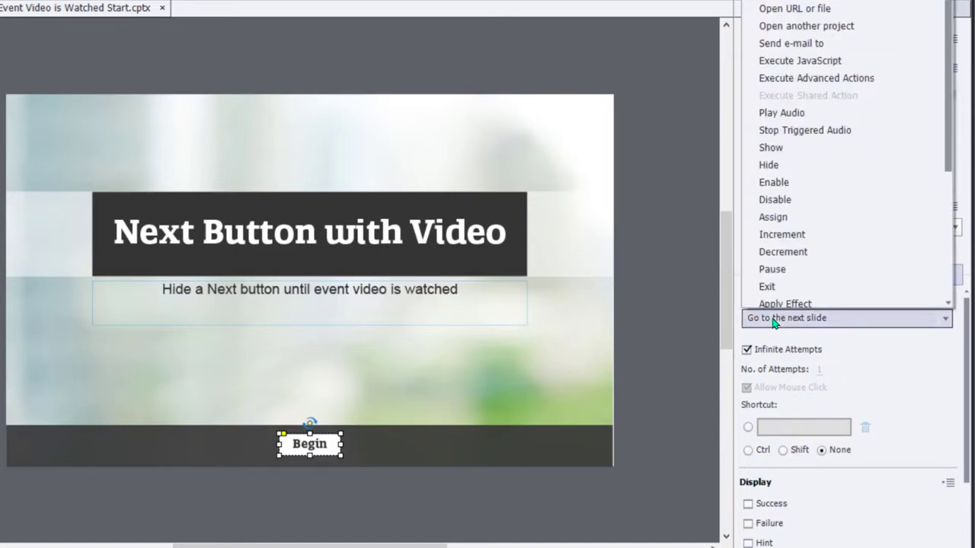
left_click(786, 318)
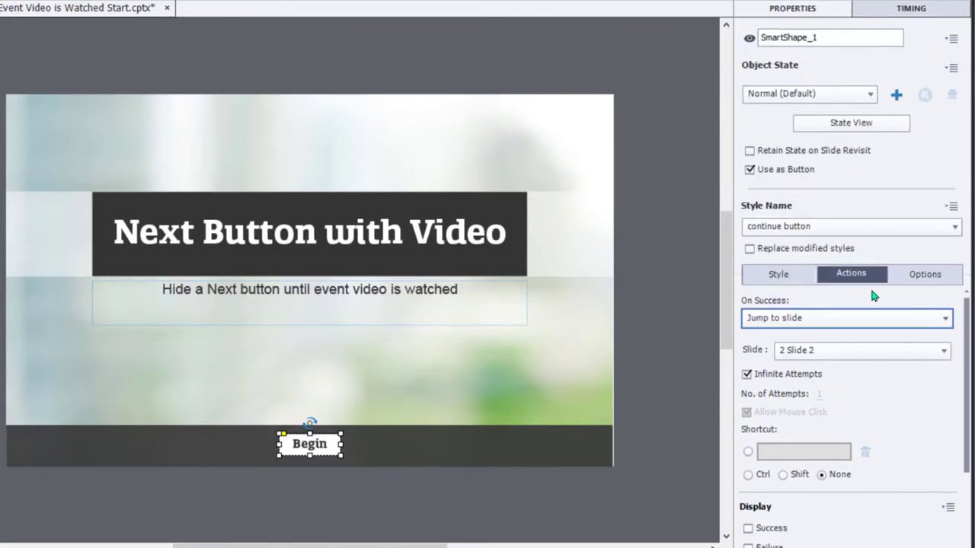
left_click(861, 351)
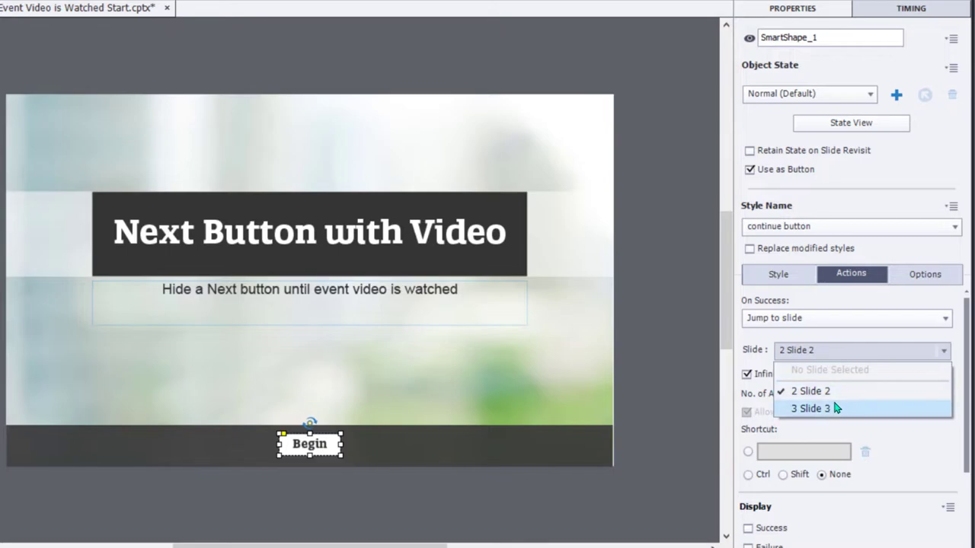
left_click(810, 409)
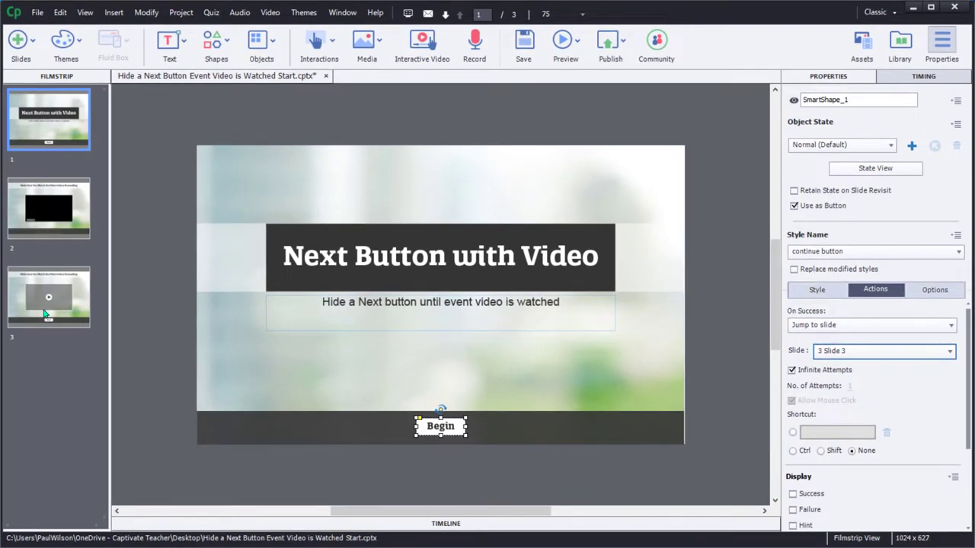
- Go to slide 3 and select its Next button
left_click(48, 297)
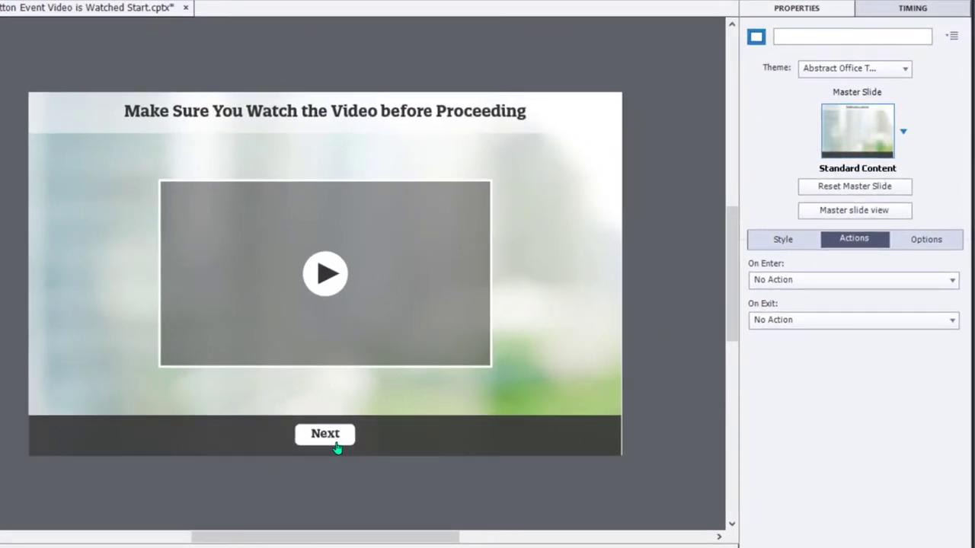
left_click(326, 433)
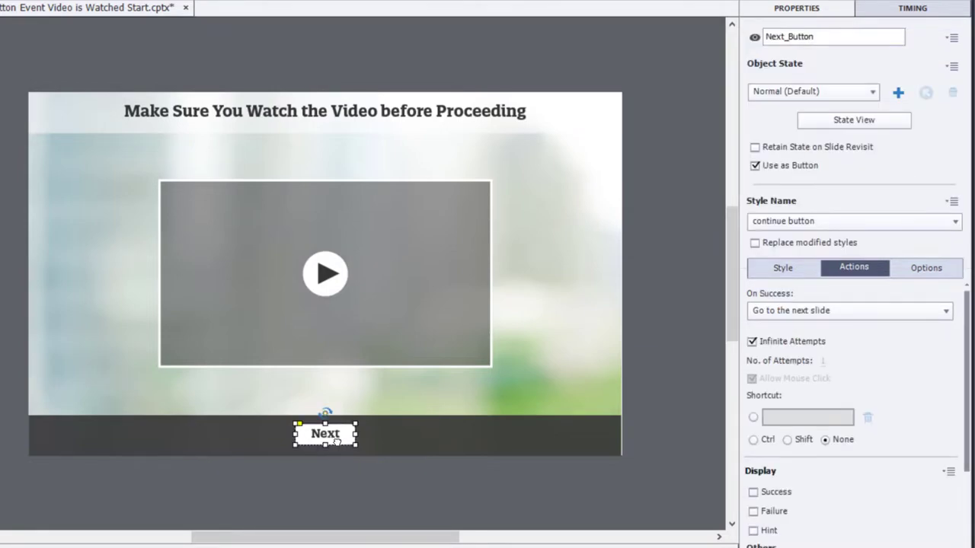
mouse_move(588, 107)
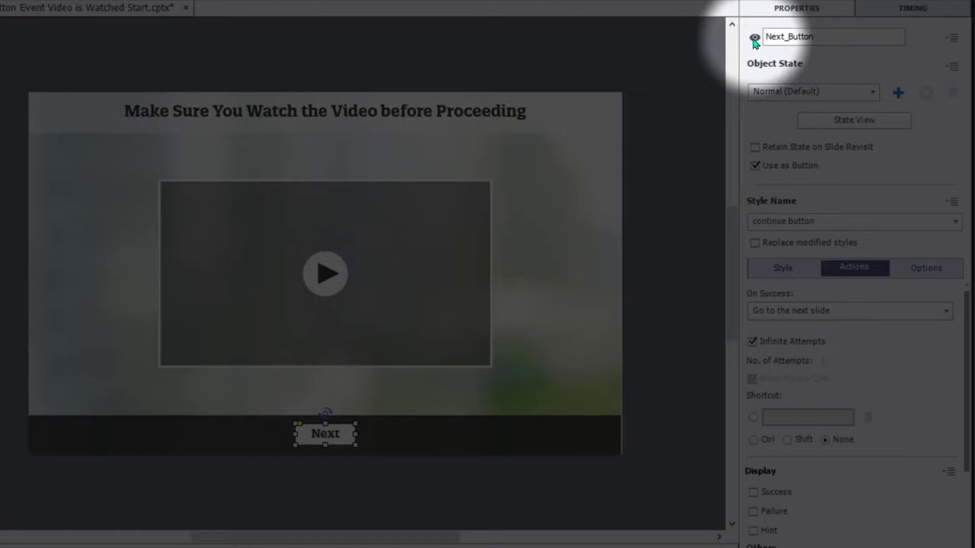
mouse_move(754, 38)
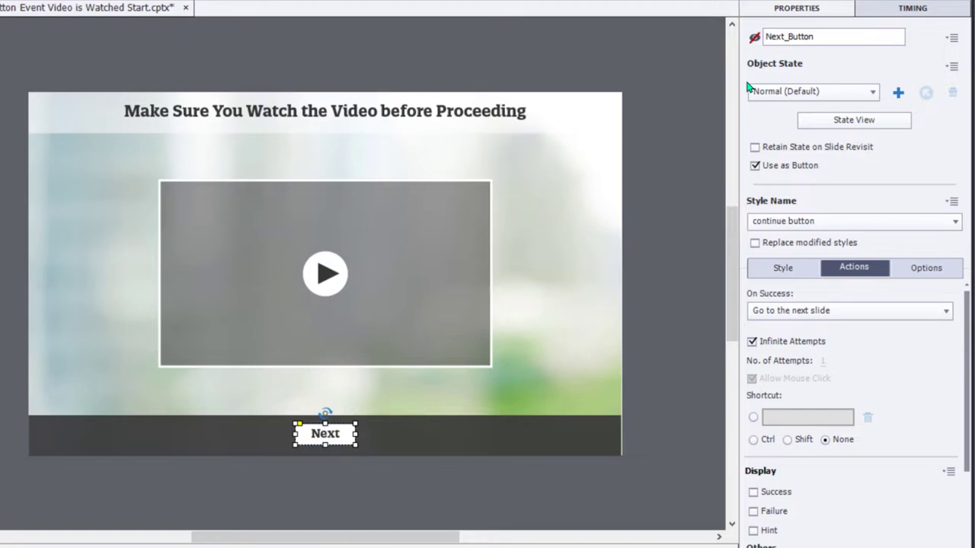
mouse_move(657, 235)
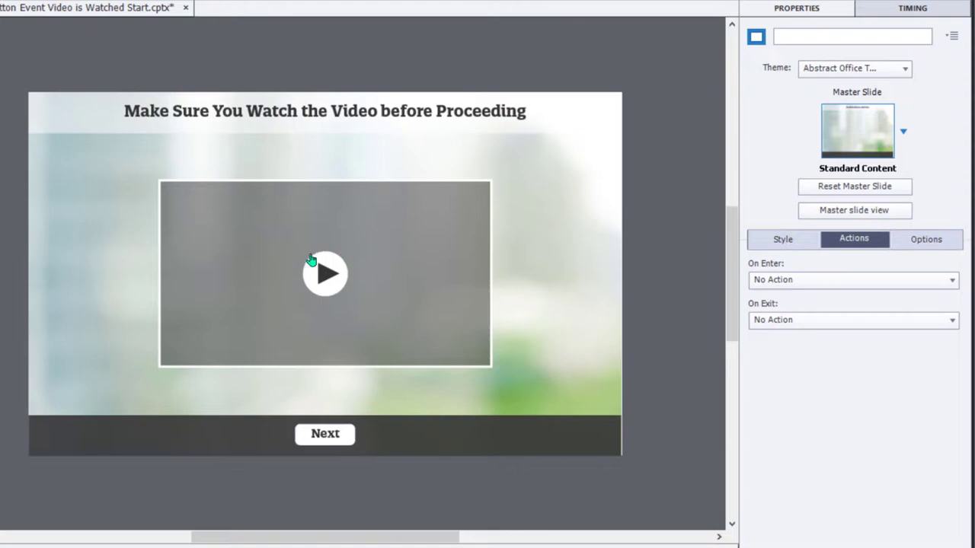
mouse_move(428, 288)
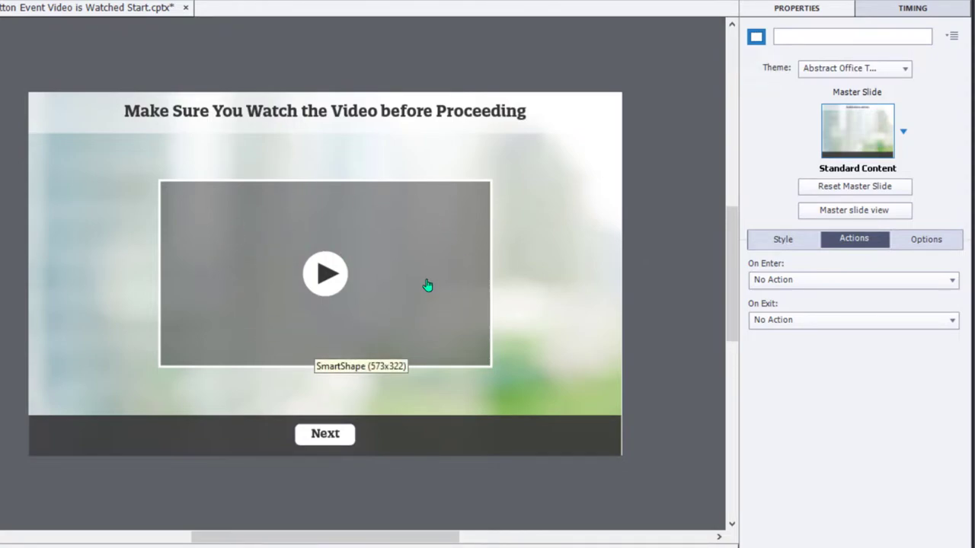
mouse_move(384, 244)
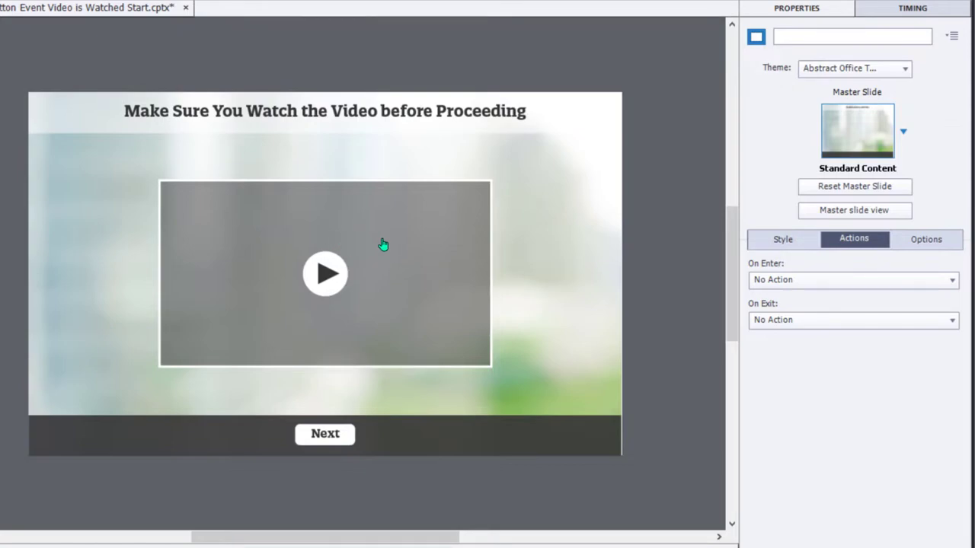
mouse_move(388, 243)
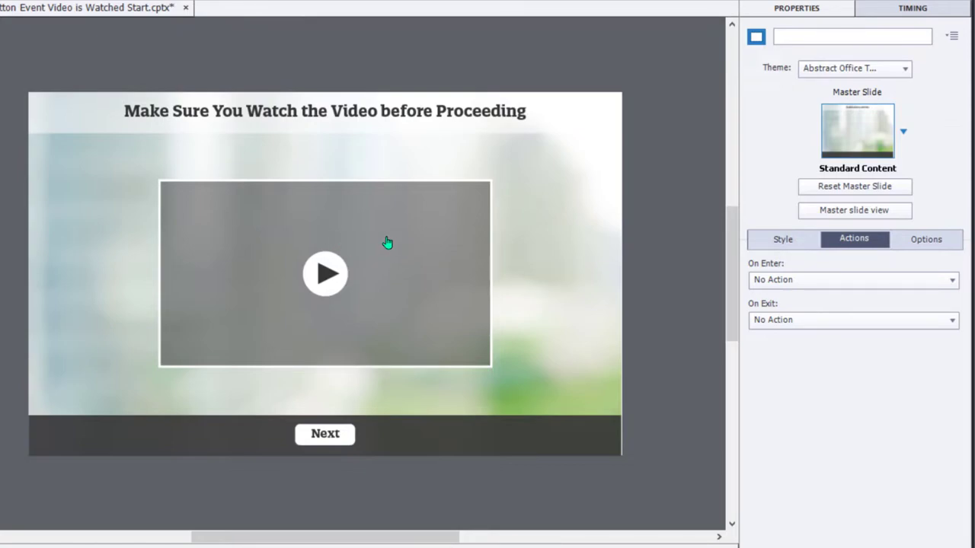
mouse_move(653, 238)
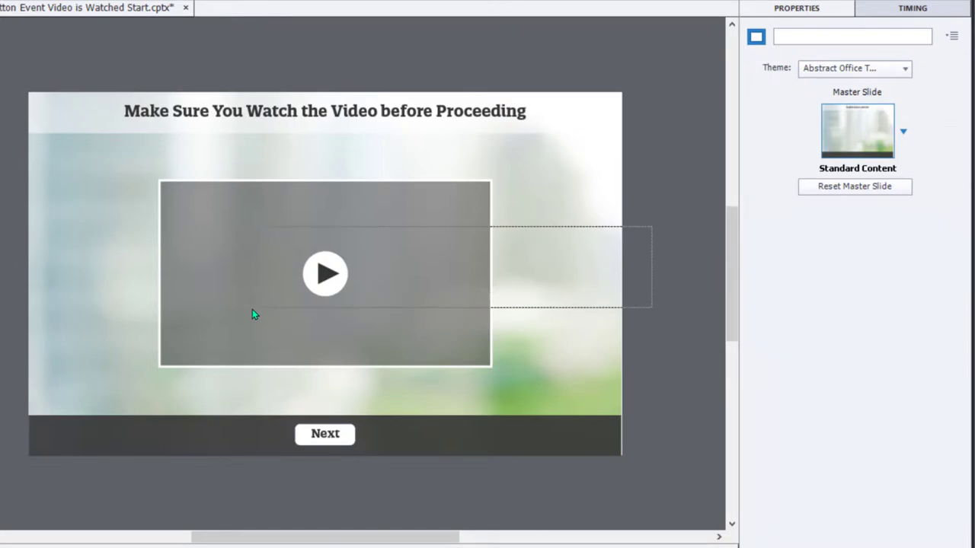
left_click(325, 274)
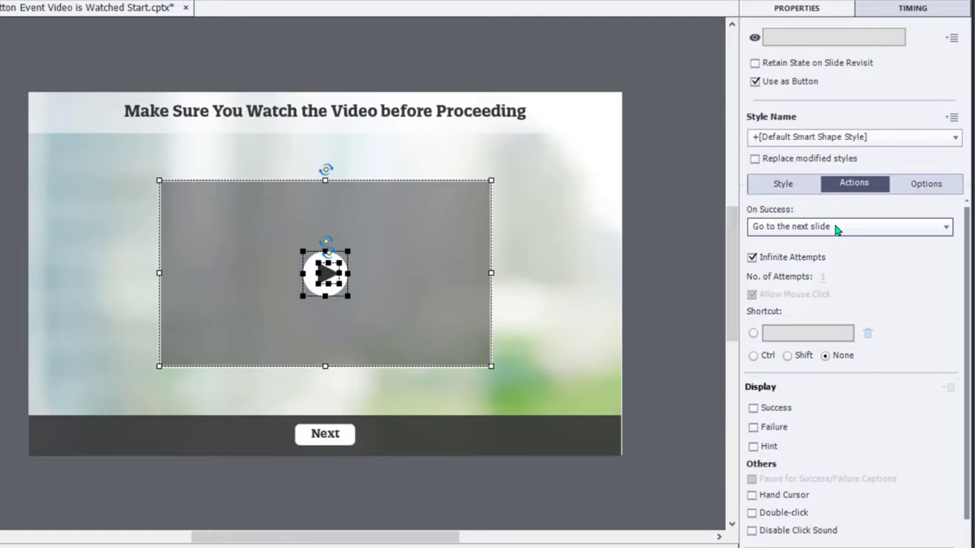
left_click(849, 227)
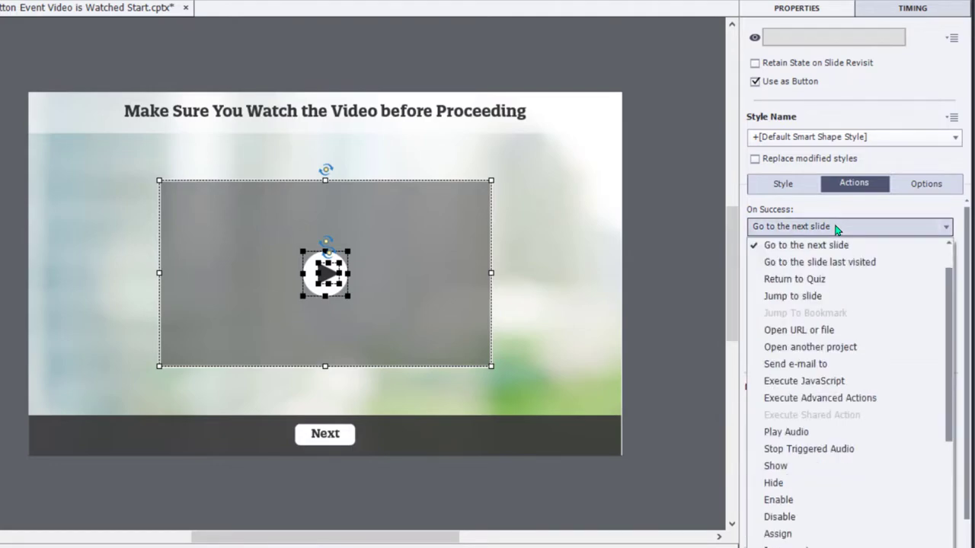
left_click(793, 295)
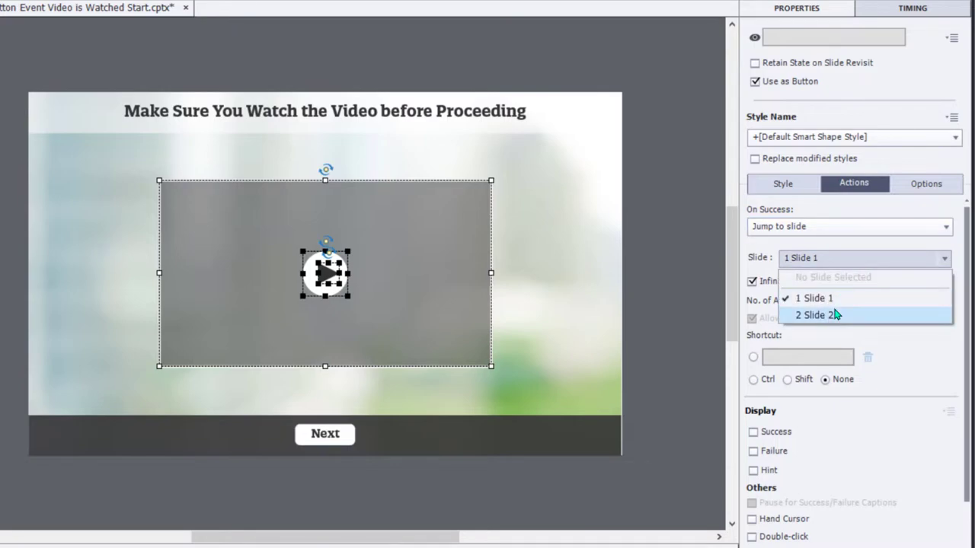
left_click(816, 316)
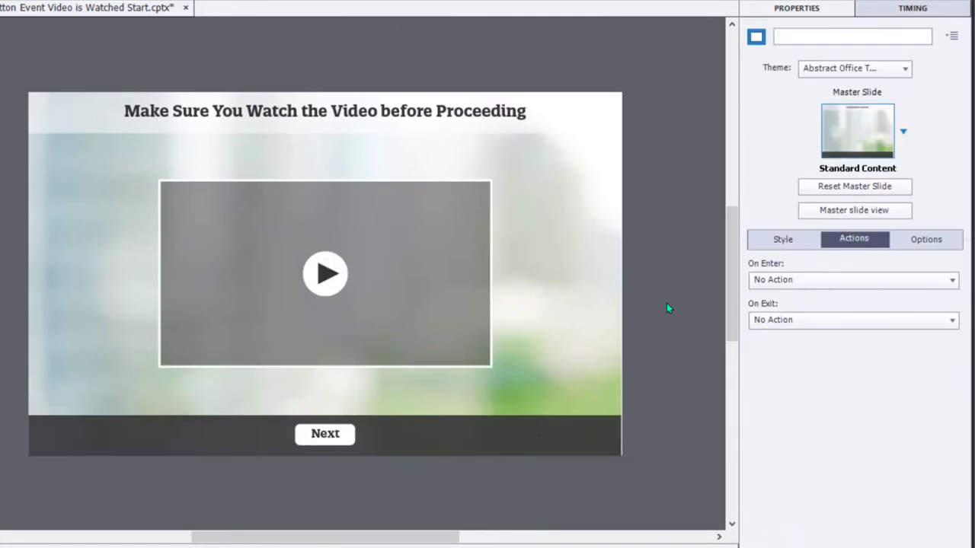
mouse_move(668, 309)
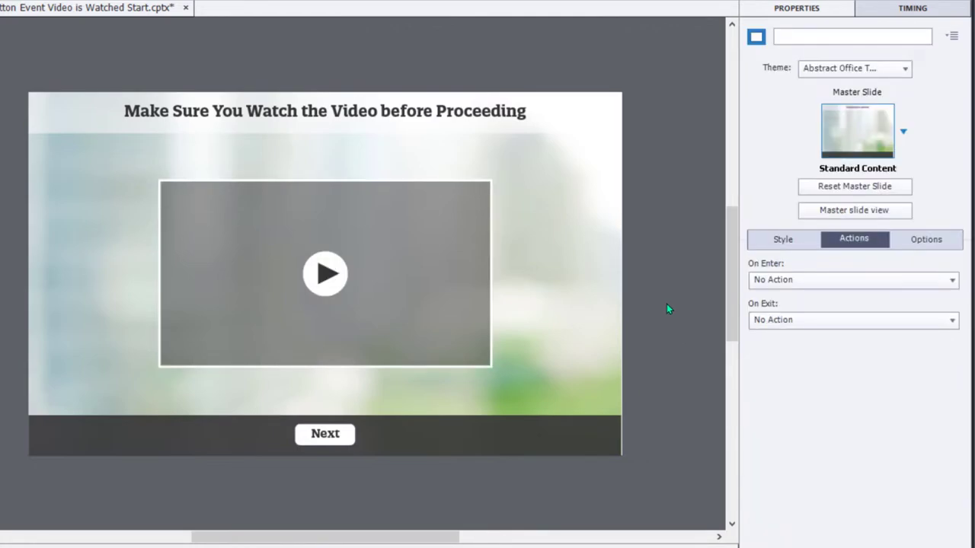
mouse_move(197, 397)
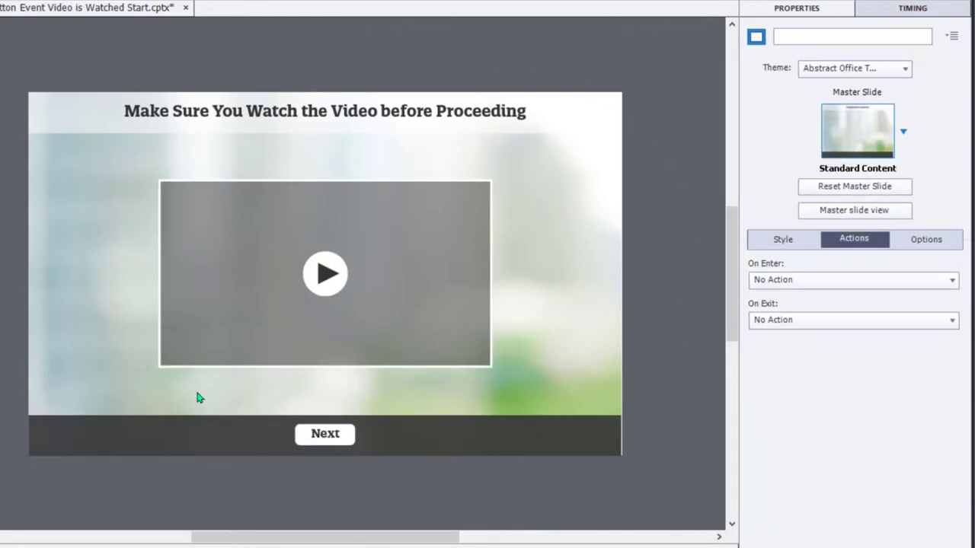
mouse_move(586, 171)
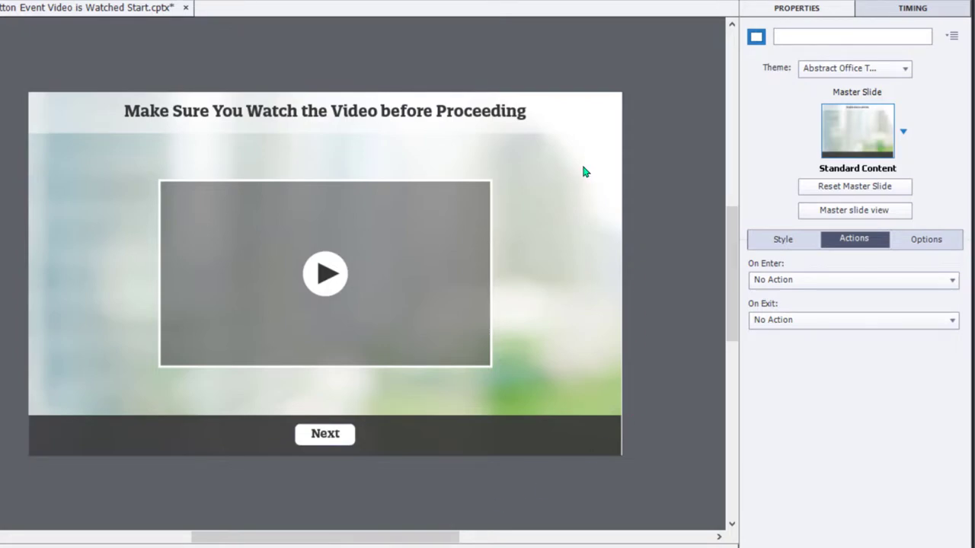
mouse_move(325, 434)
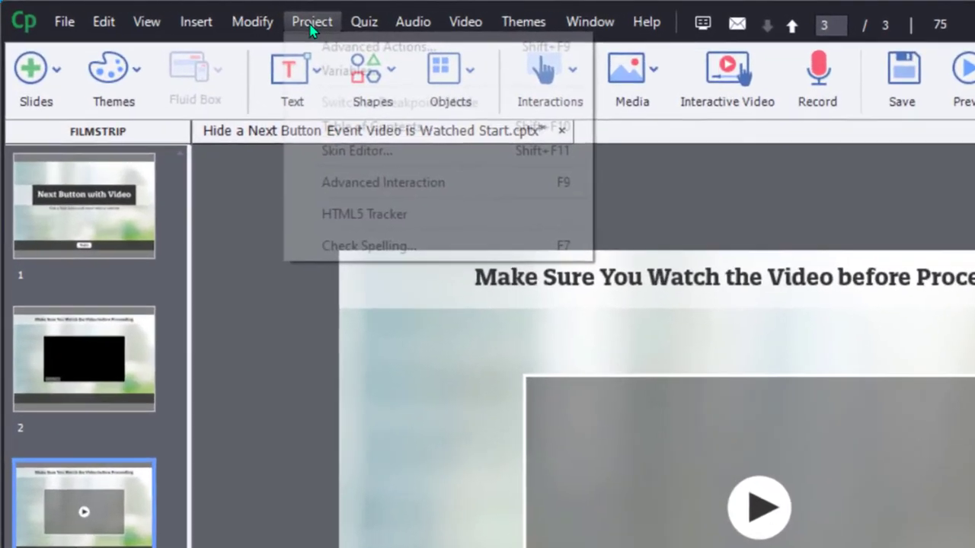
mouse_move(375, 75)
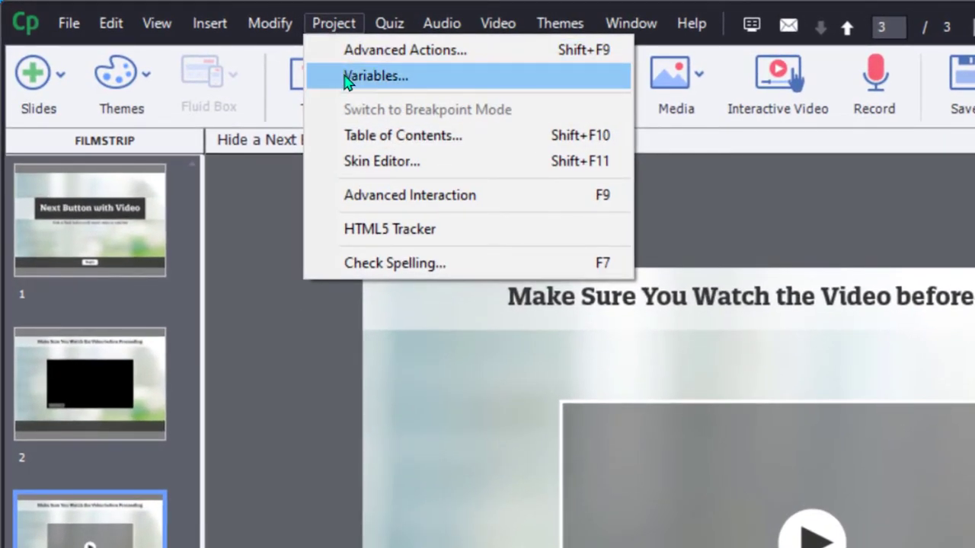
- Create and save a user variable named _slide3visit with value 0
left_click(375, 75)
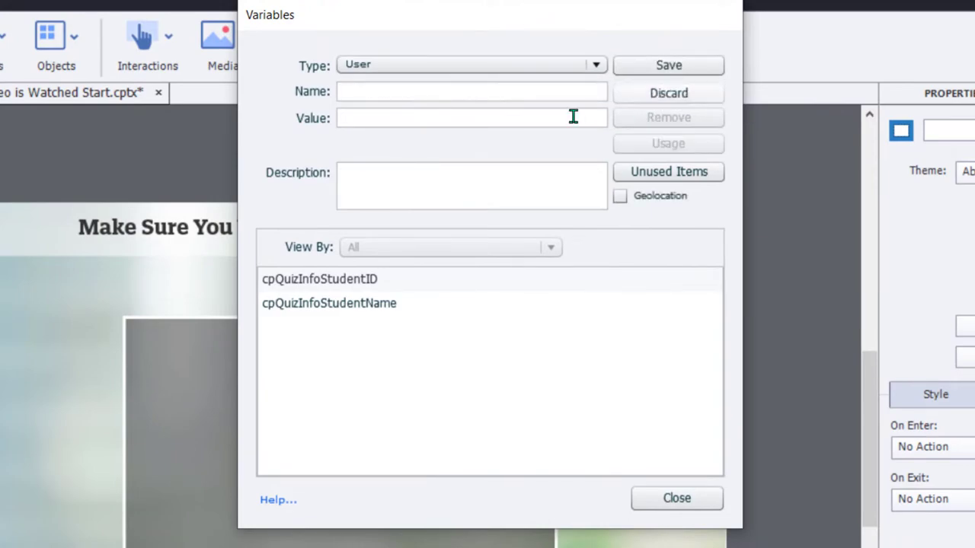
left_click(471, 91)
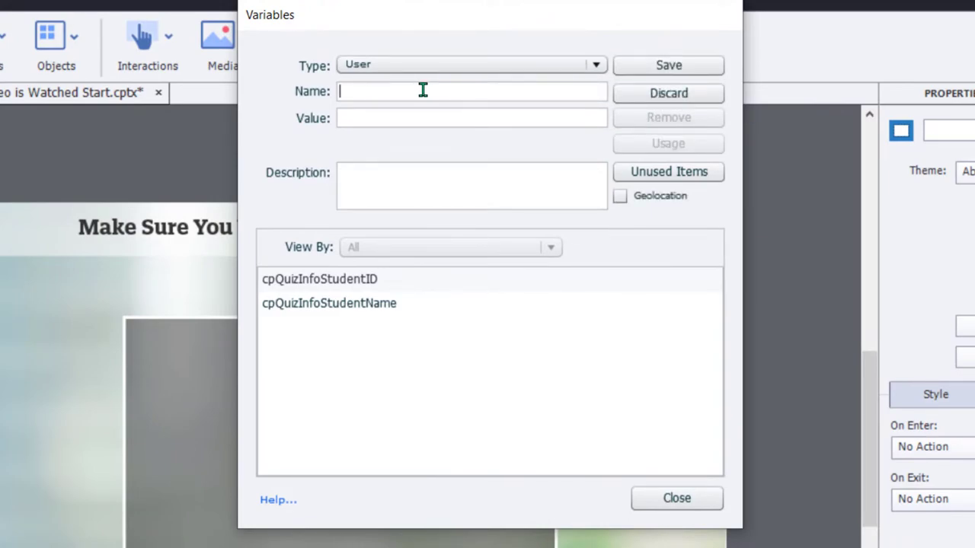
type("_")
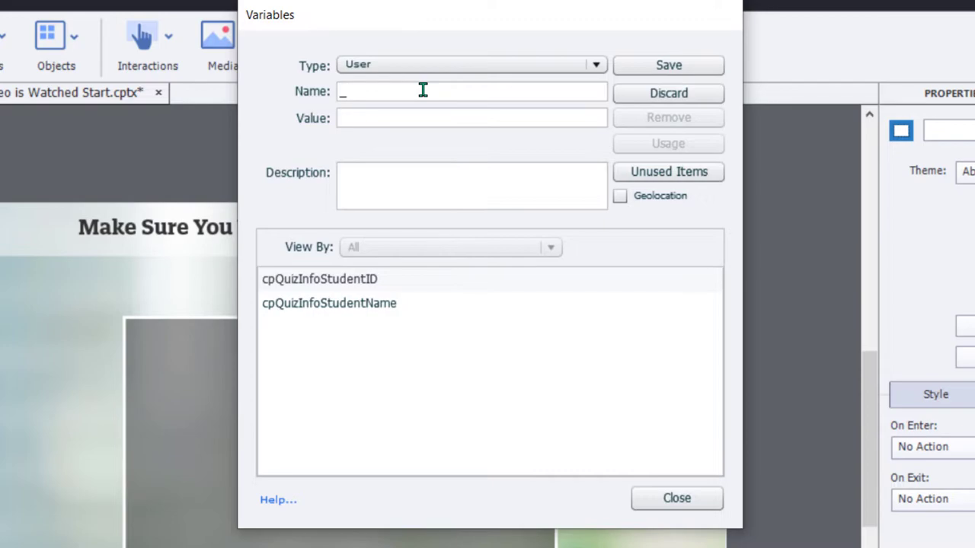
type("slide3visit")
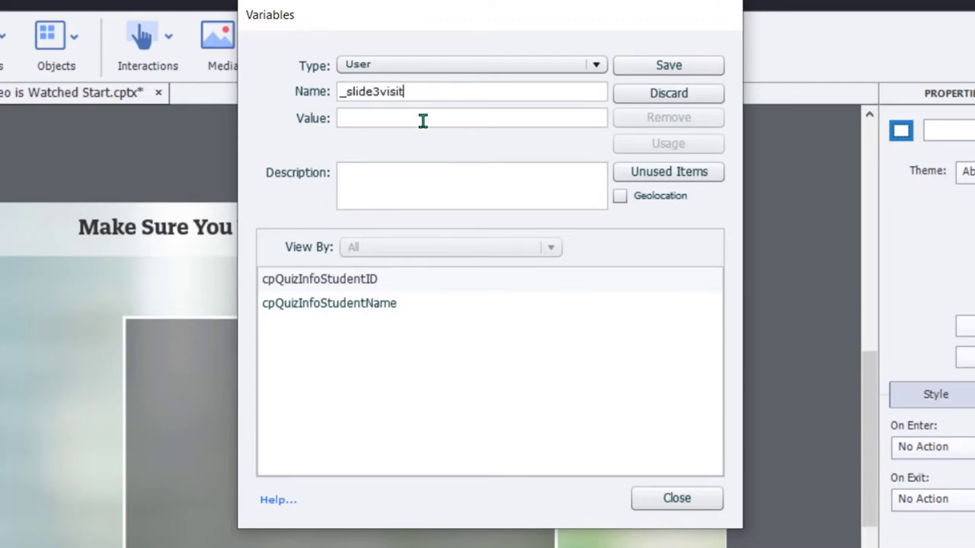
type("0")
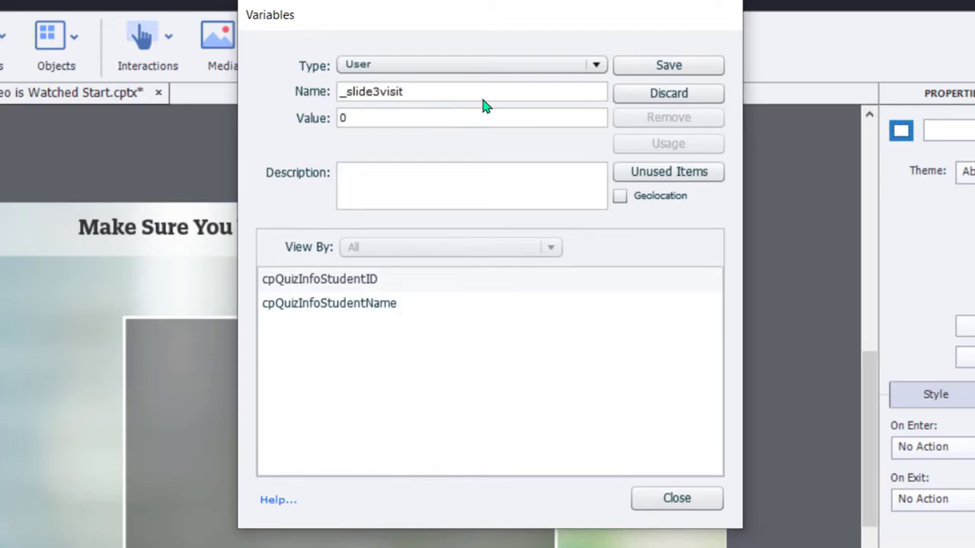
left_click(668, 65)
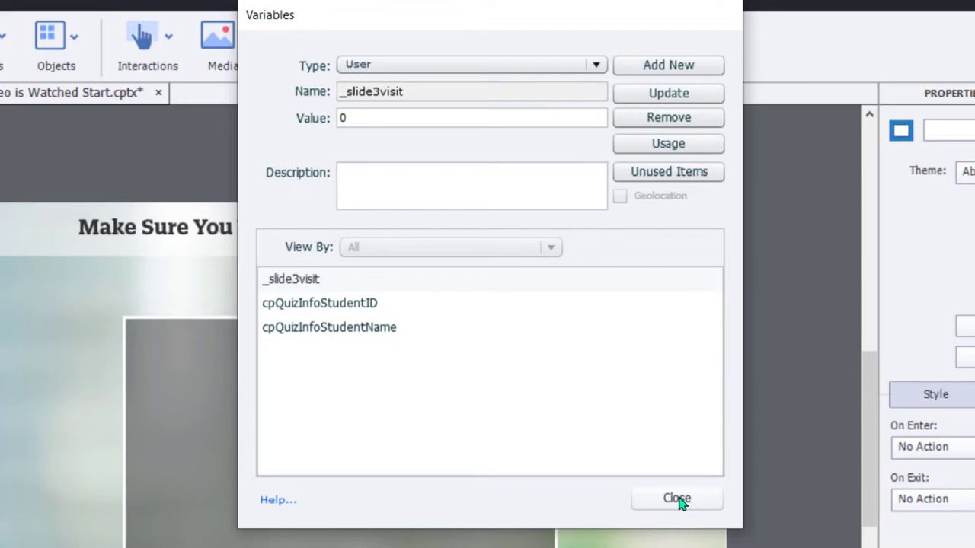
- Close the Variables dialog and open Project > Advanced Actions
left_click(676, 498)
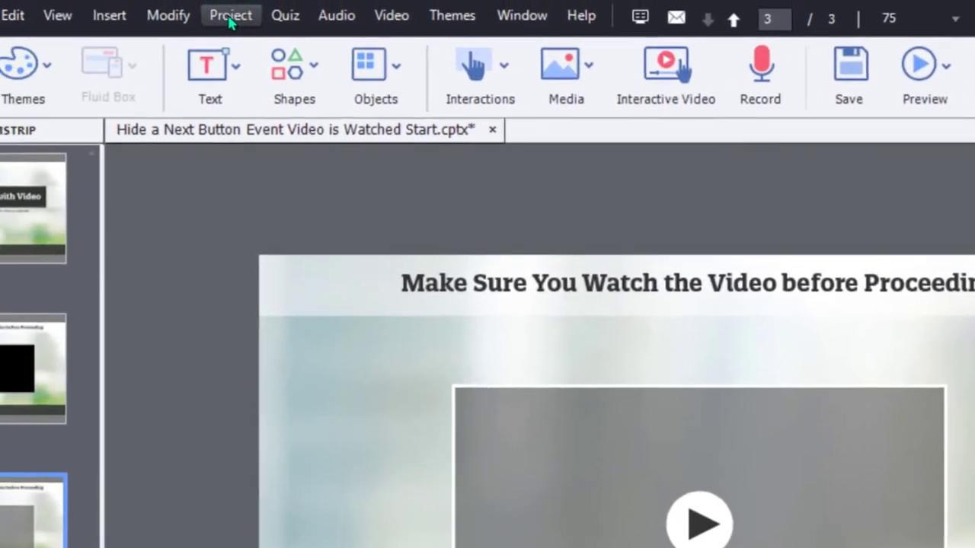
left_click(231, 16)
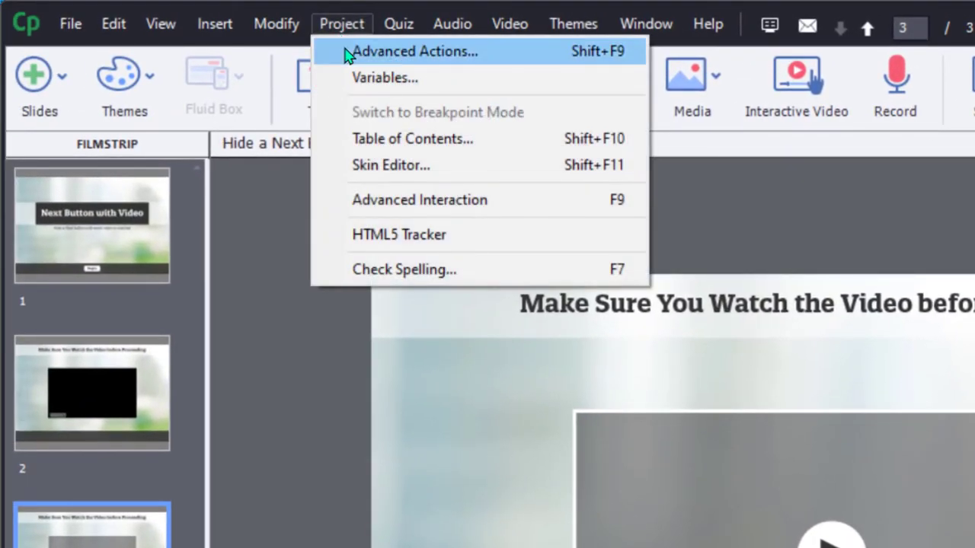
left_click(414, 51)
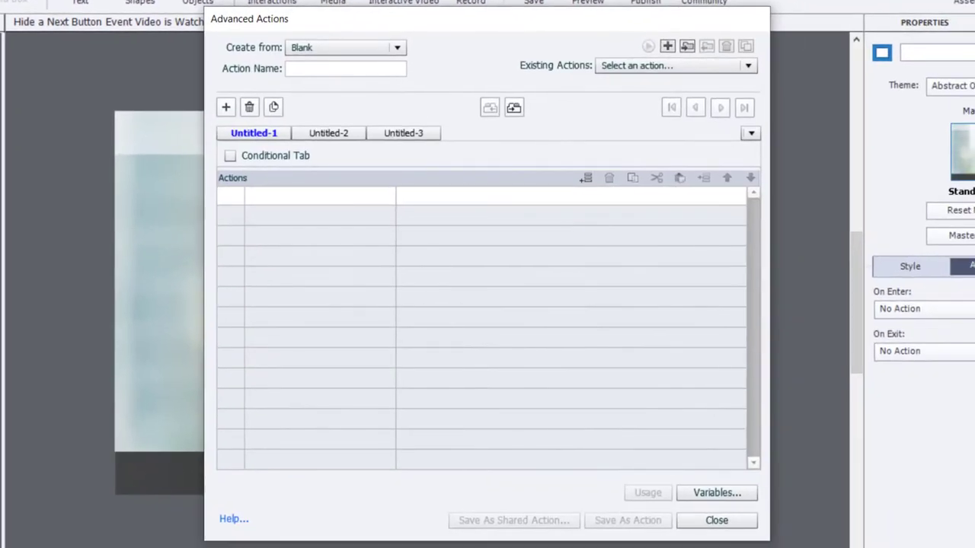
- Name the action slide3visit, make it conditional, with IF _slide3visit equals 0
left_click(345, 67)
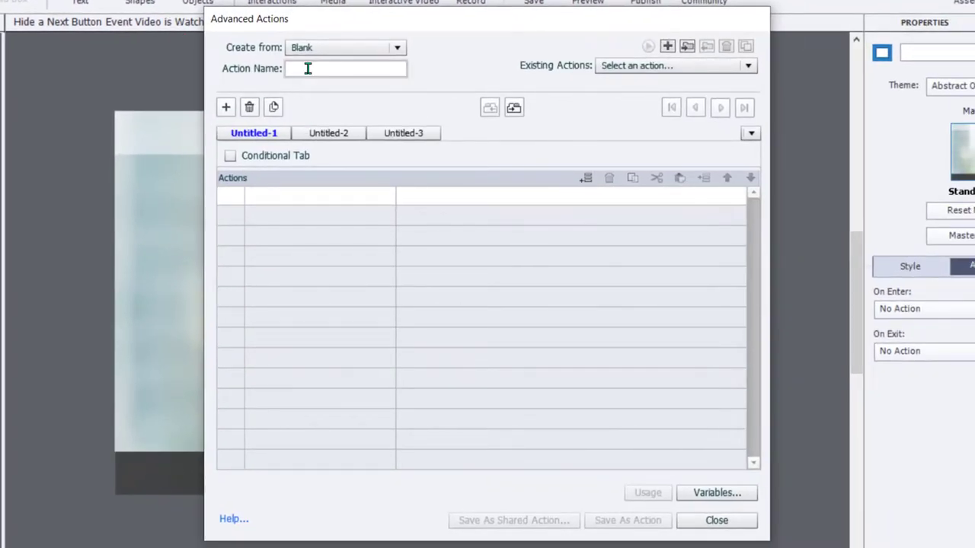
type("slide3visit")
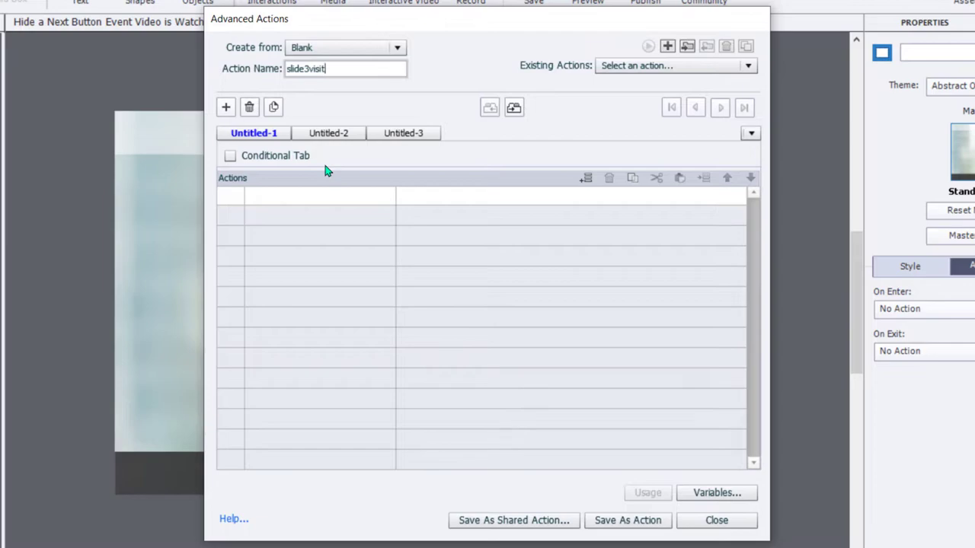
left_click(230, 155)
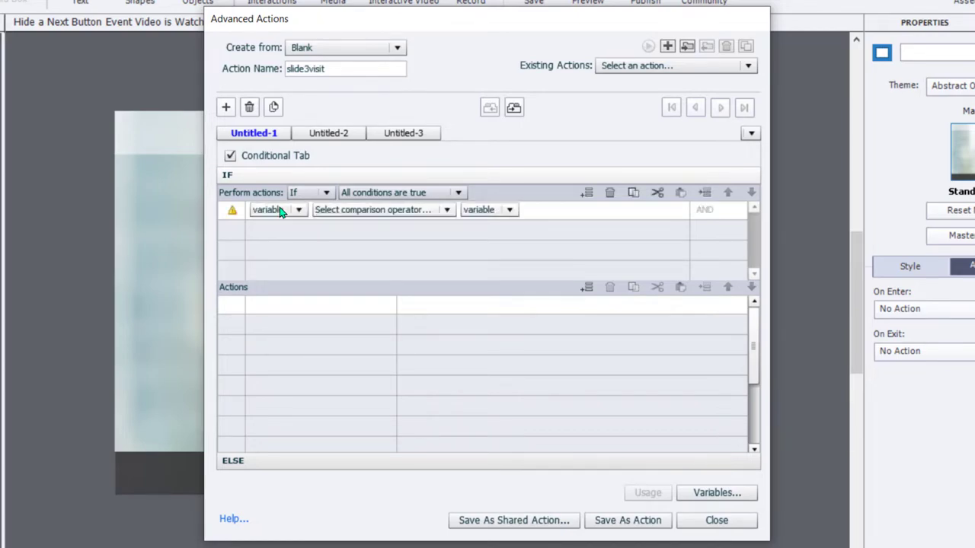
left_click(297, 210)
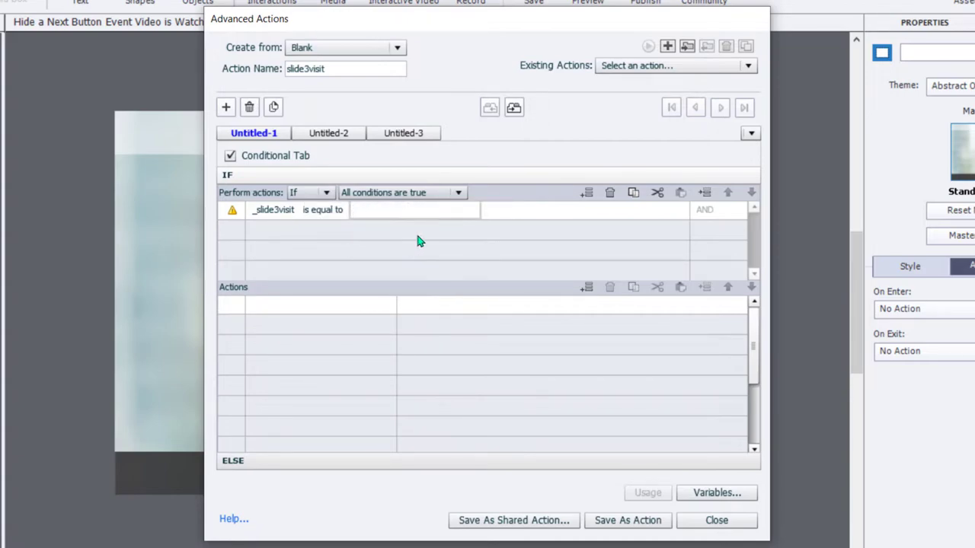
type("0")
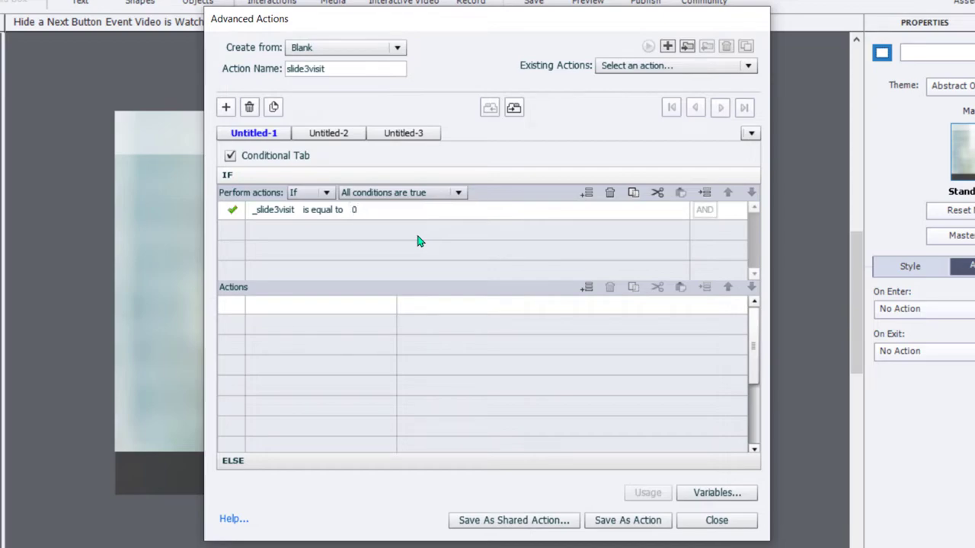
mouse_move(282, 302)
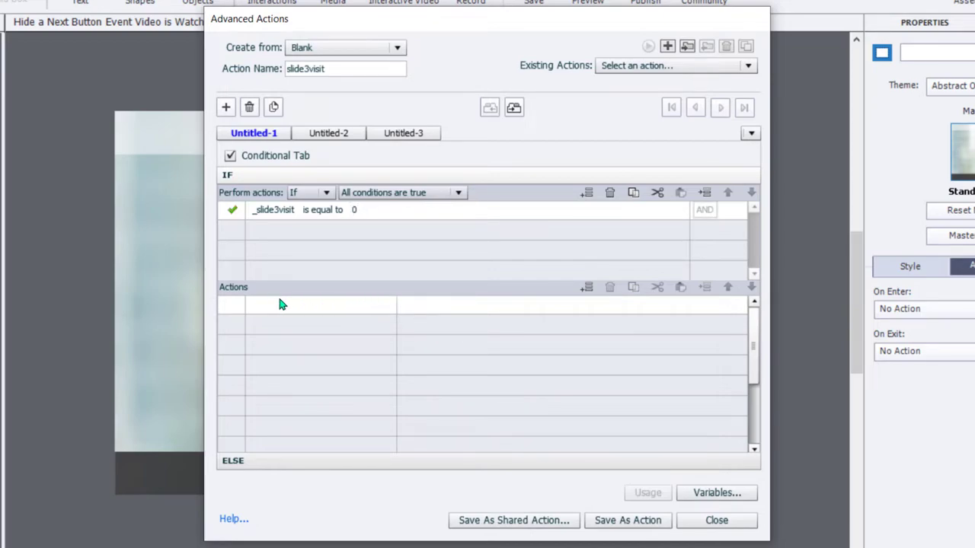
- Add an Increment _slide3visit by 1 action to the true branch
left_click(304, 304)
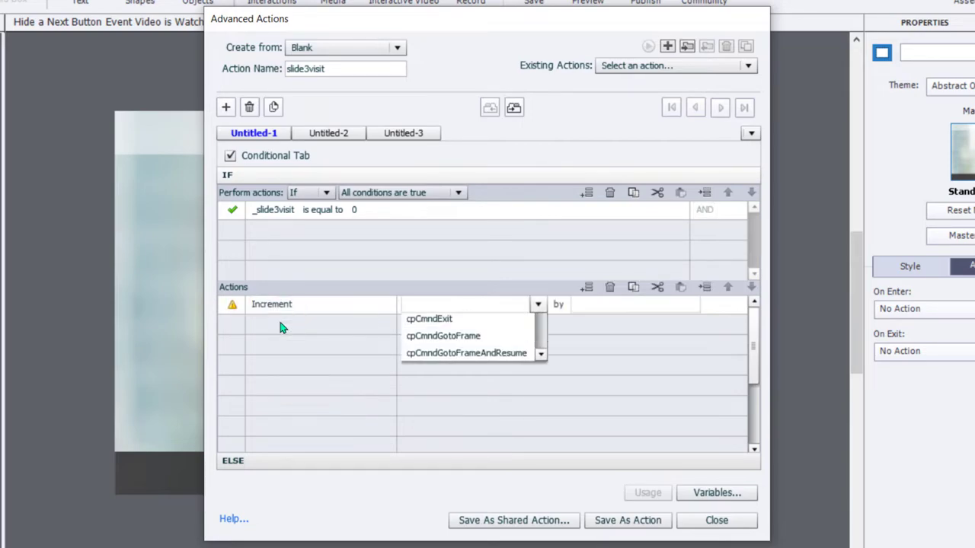
left_click(424, 304)
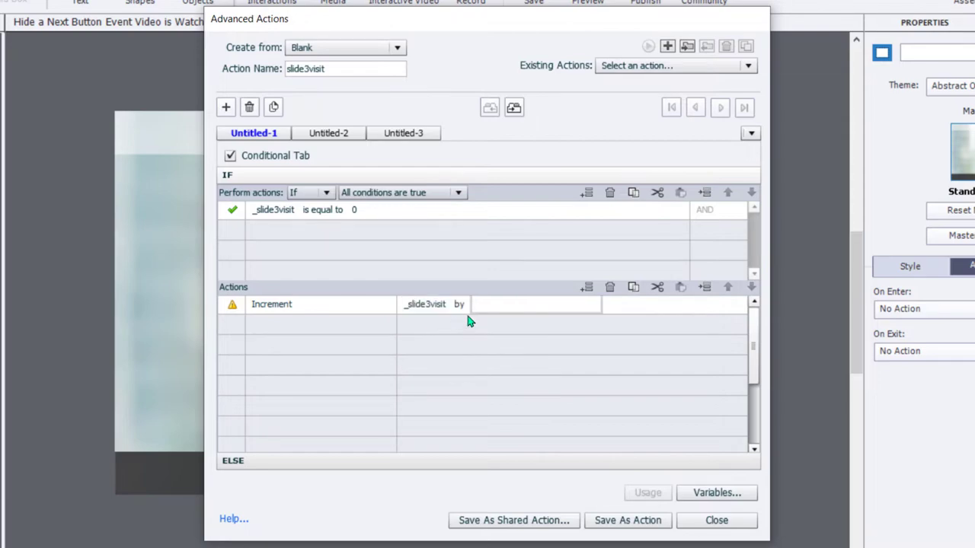
type("1")
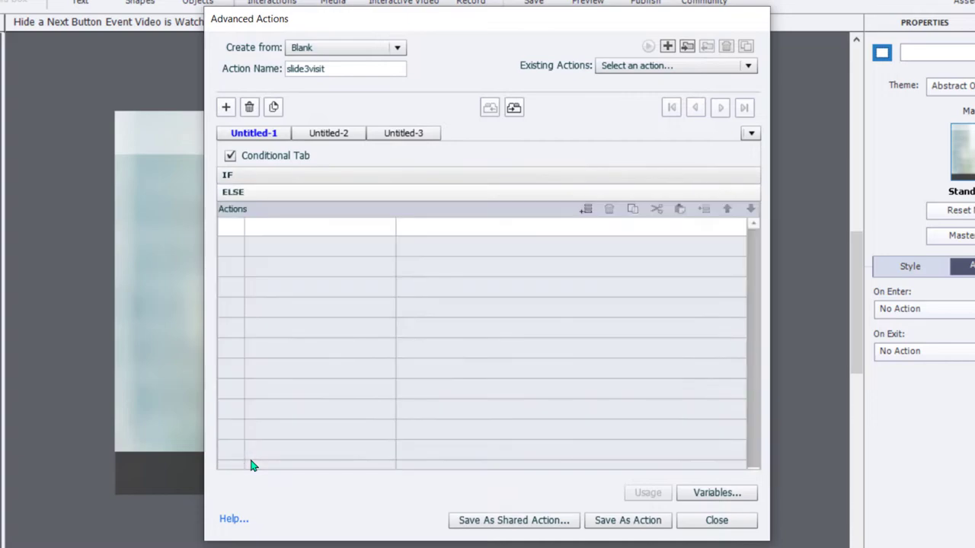
- Add Show Next_Button to the ELSE branch and save the slide3visit action
left_click(304, 225)
type("Show")
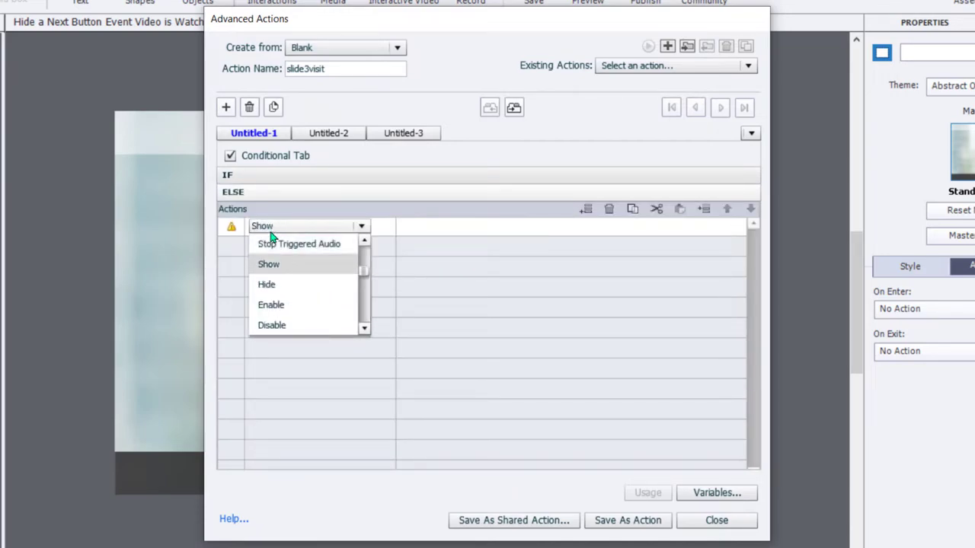
left_click(268, 263)
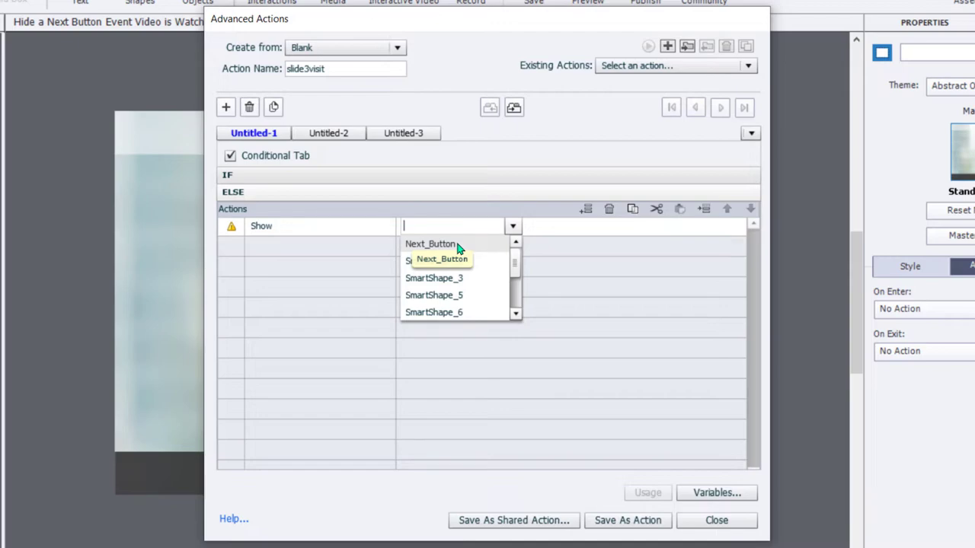
left_click(430, 244)
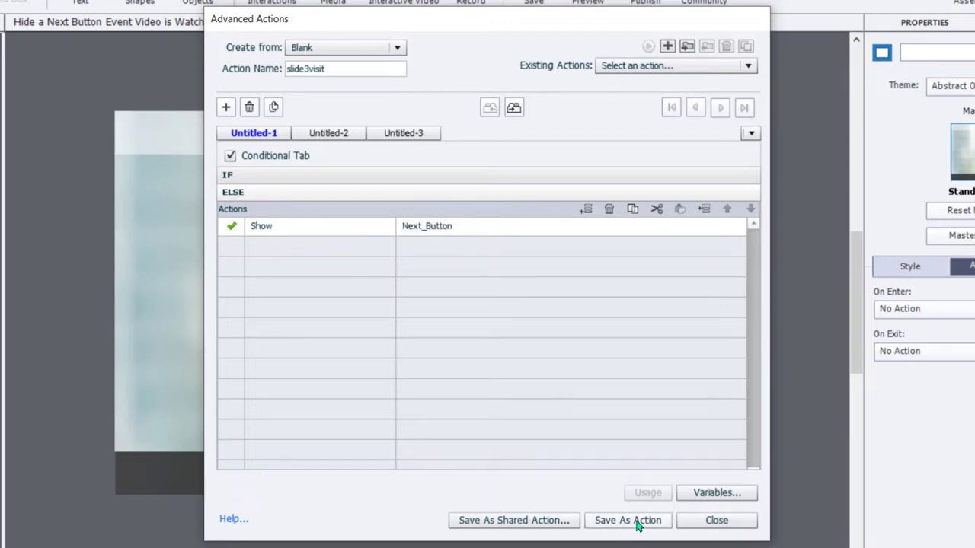
left_click(627, 521)
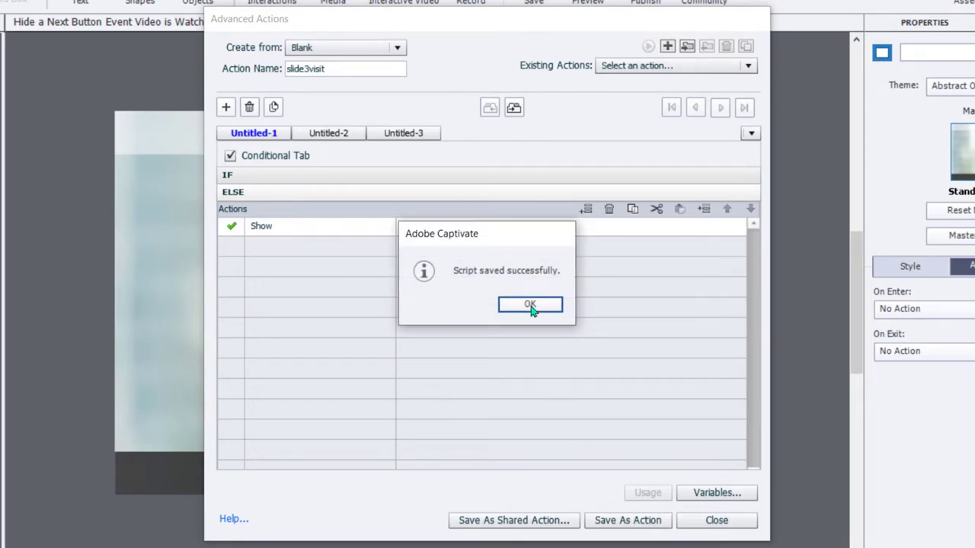
left_click(531, 305)
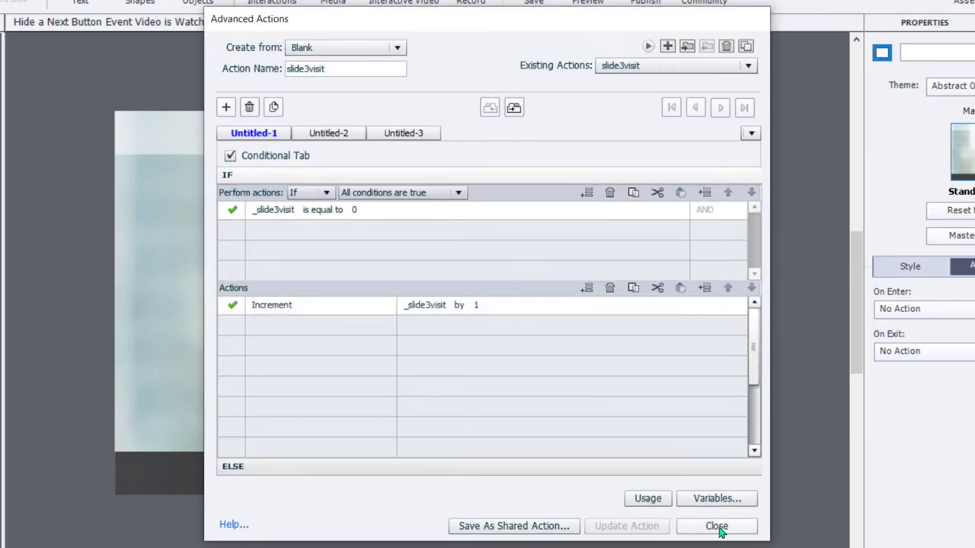
- Close Advanced Actions and set slide 3's On Enter to execute slide3visit
left_click(716, 525)
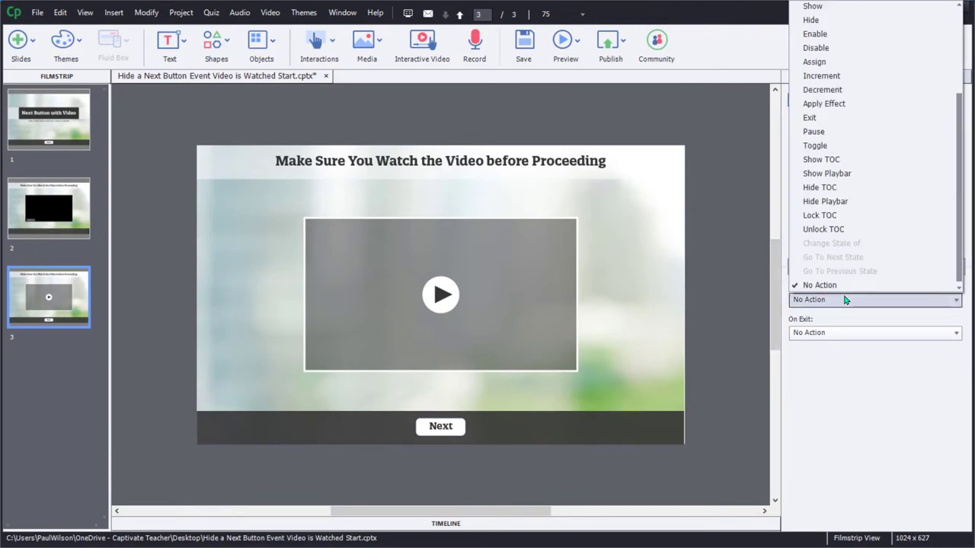
left_click(825, 201)
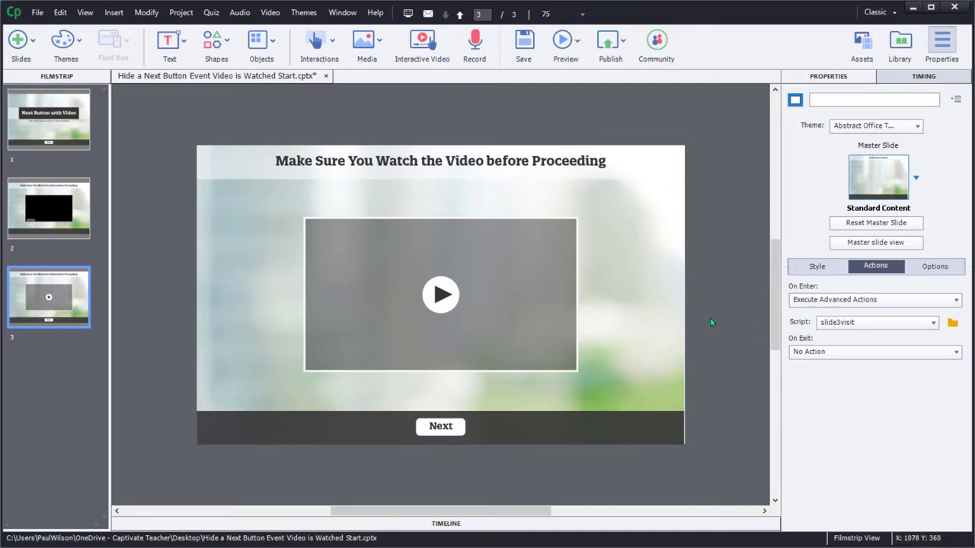
- Go to slide 2 and enable Auto Play on its event video
left_click(49, 207)
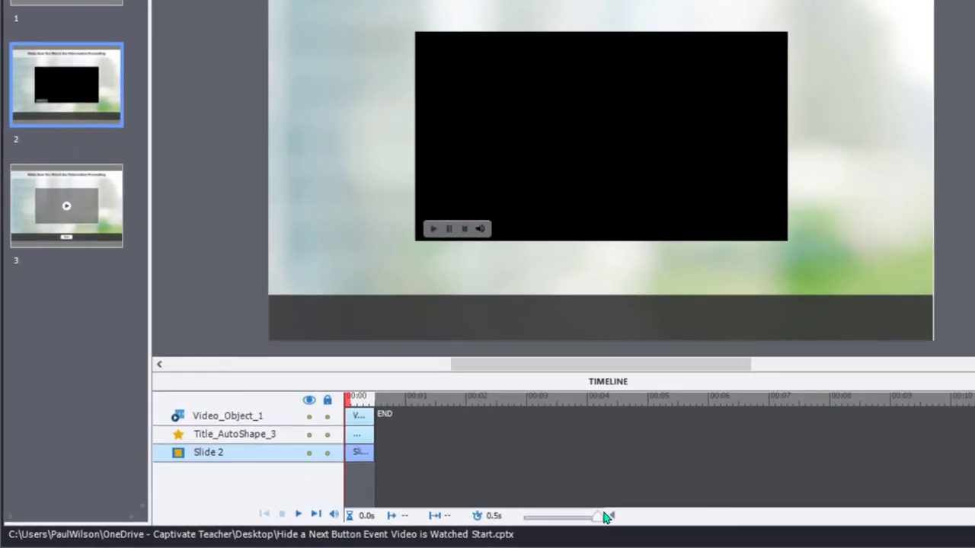
mouse_move(327, 454)
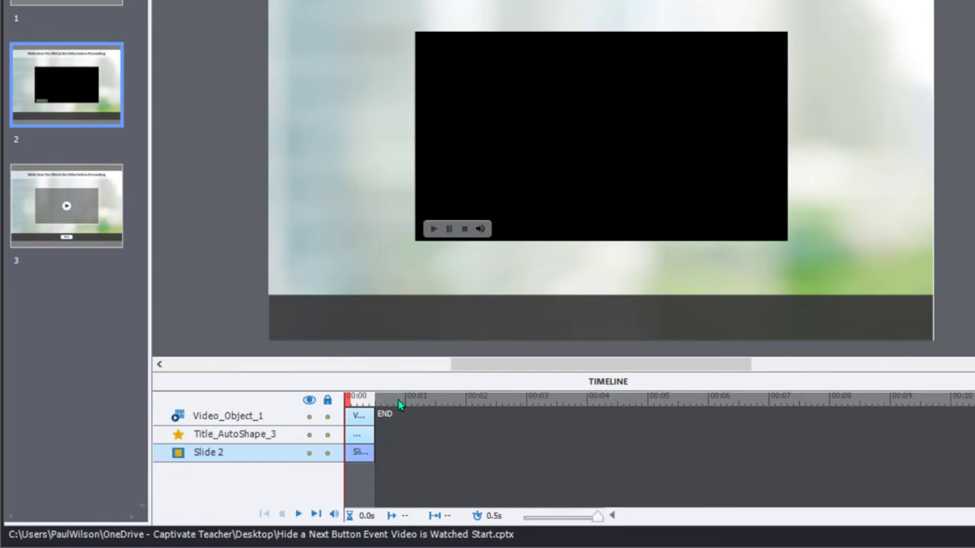
mouse_move(505, 176)
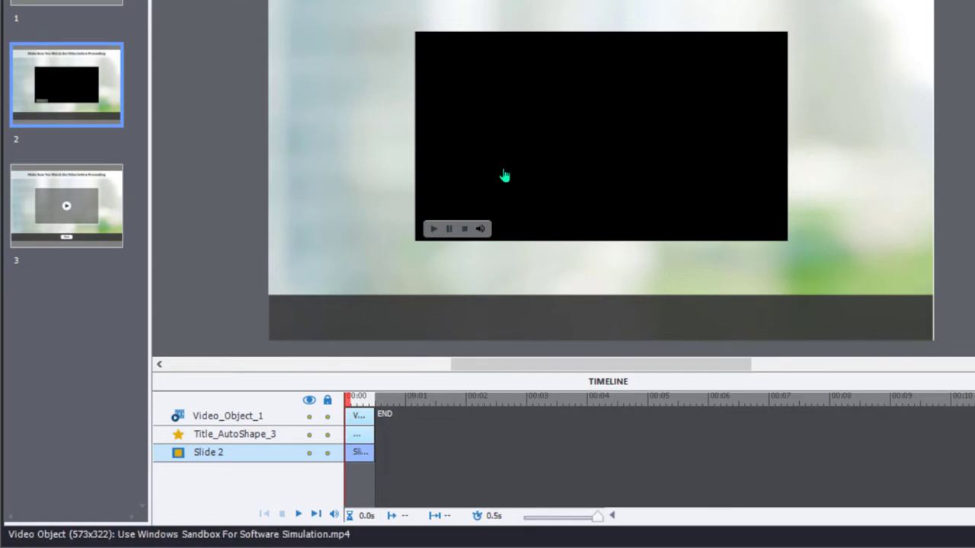
mouse_move(504, 176)
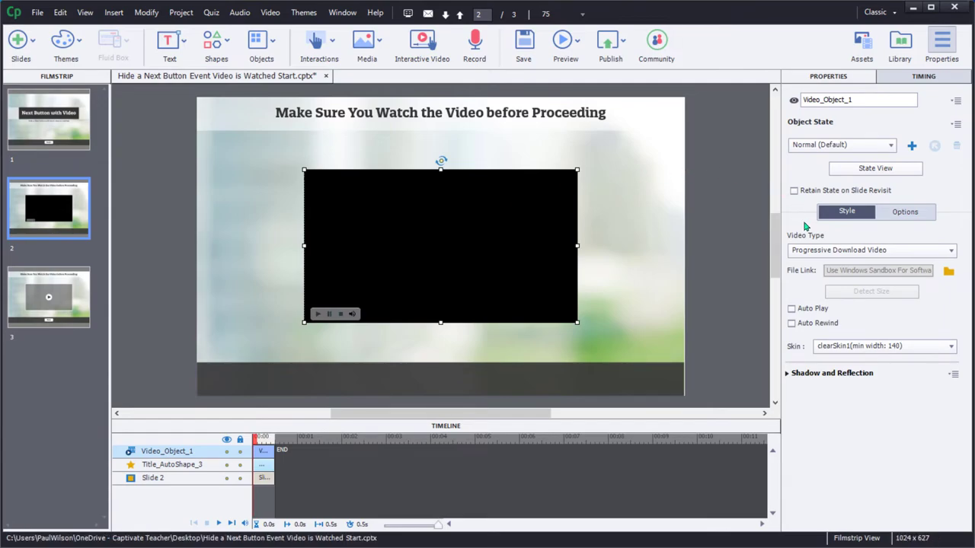
left_click(791, 308)
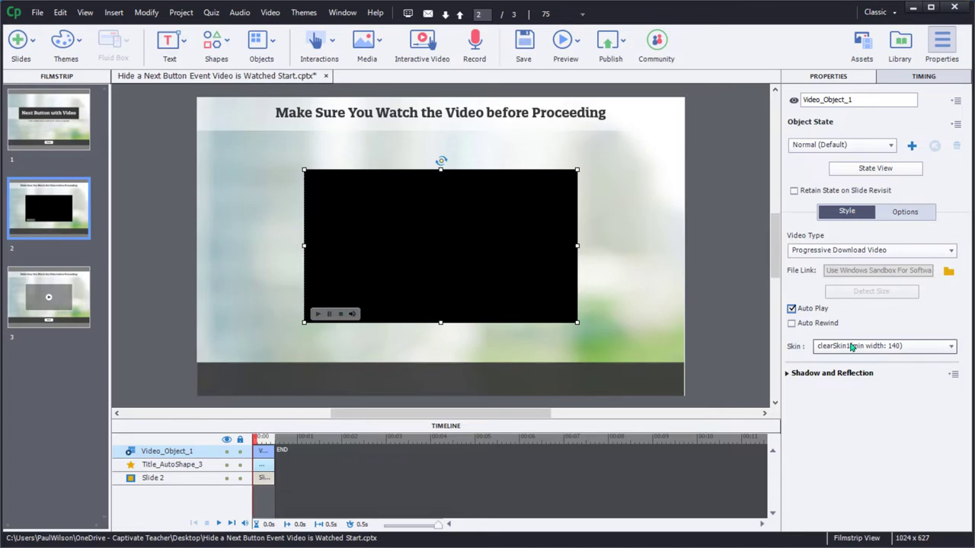
left_click(951, 346)
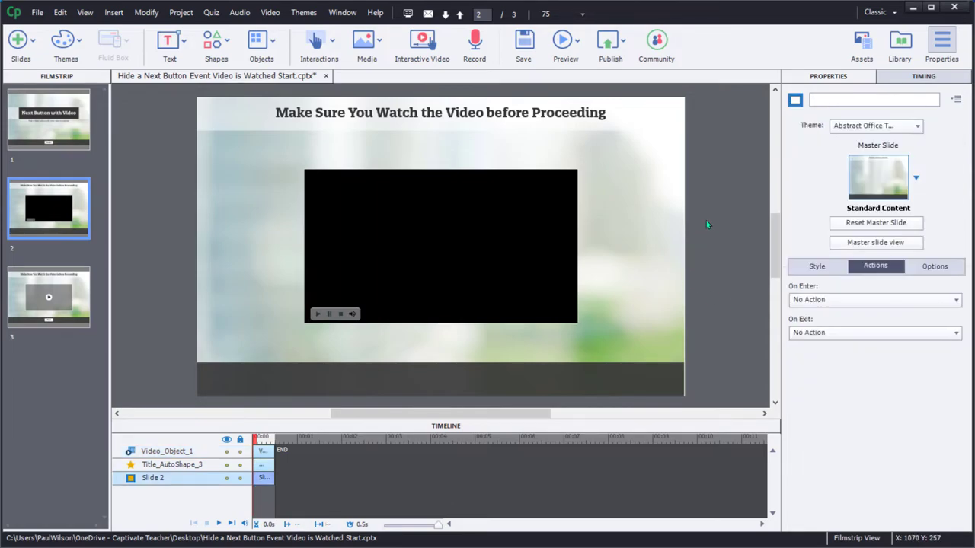
- Select slide 2's video and make its Timing pause the slide until the video ends
left_click(440, 246)
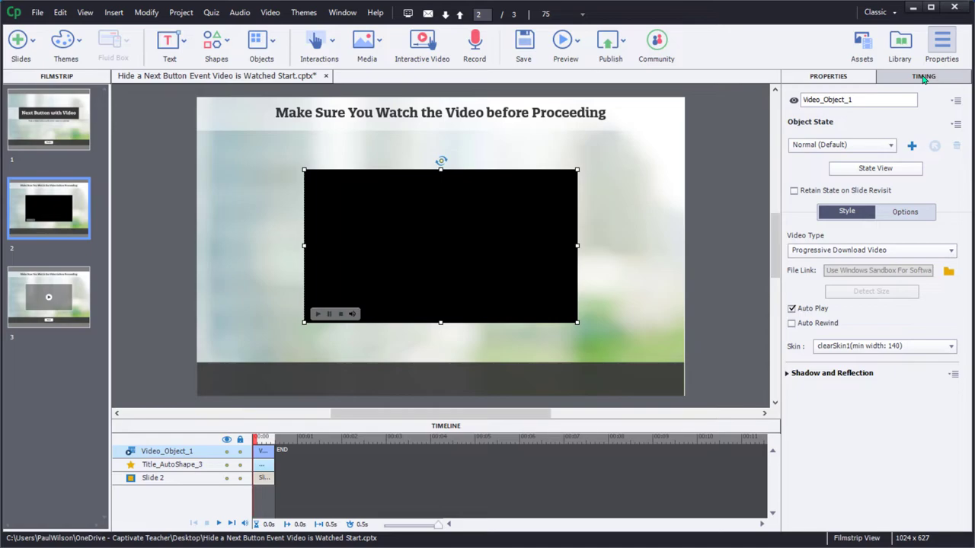
left_click(924, 76)
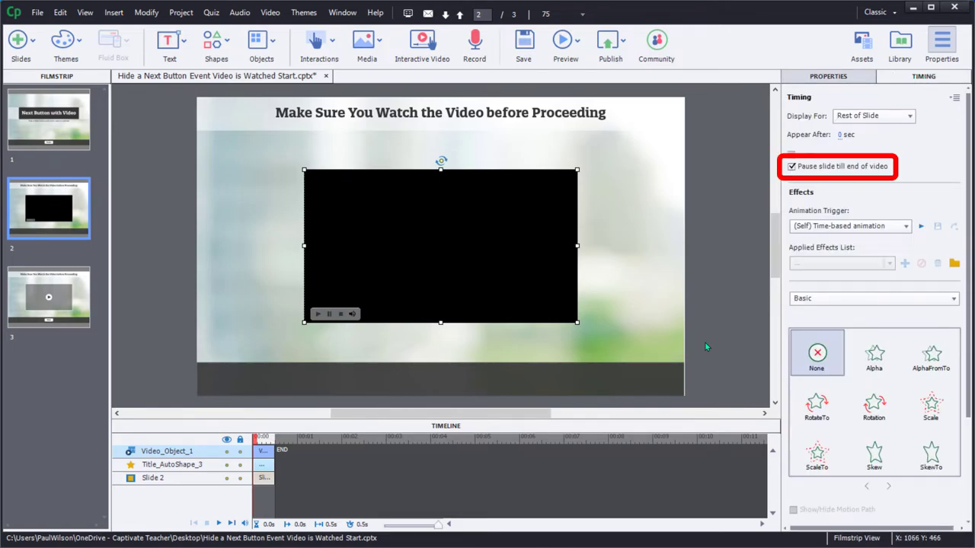
mouse_move(725, 189)
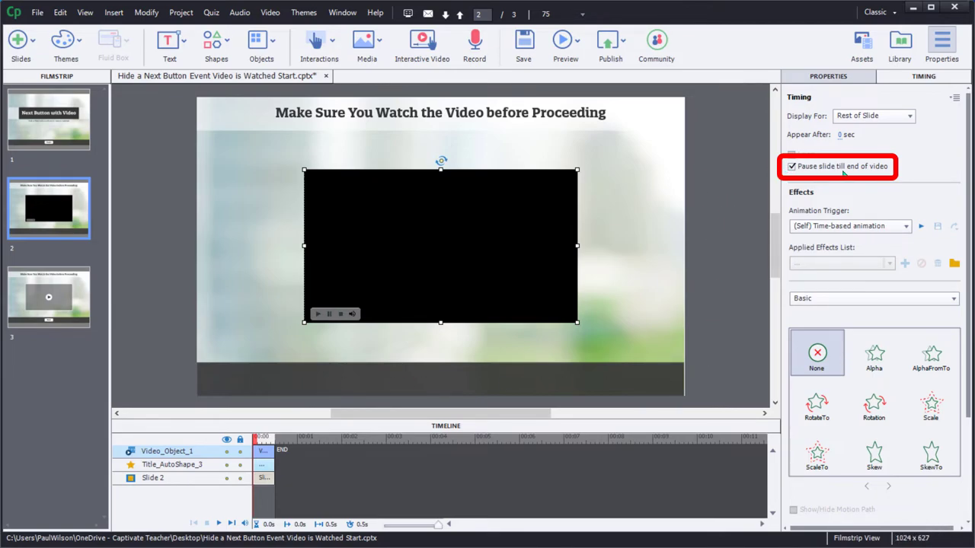
mouse_move(539, 256)
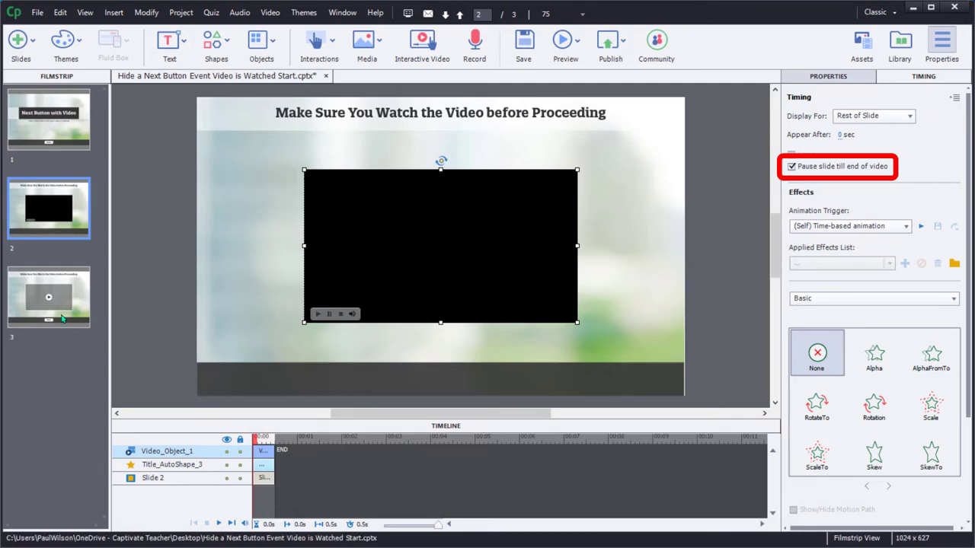
mouse_move(513, 274)
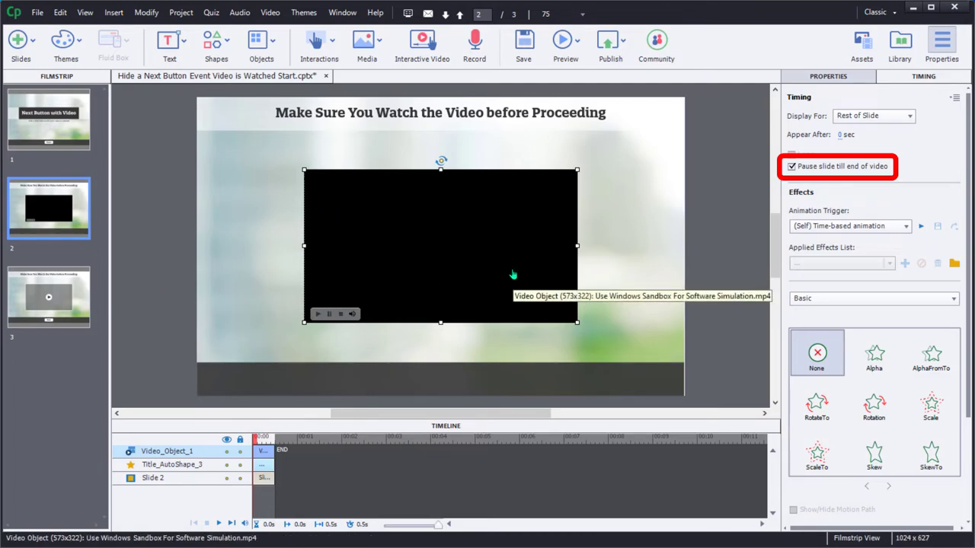
mouse_move(505, 285)
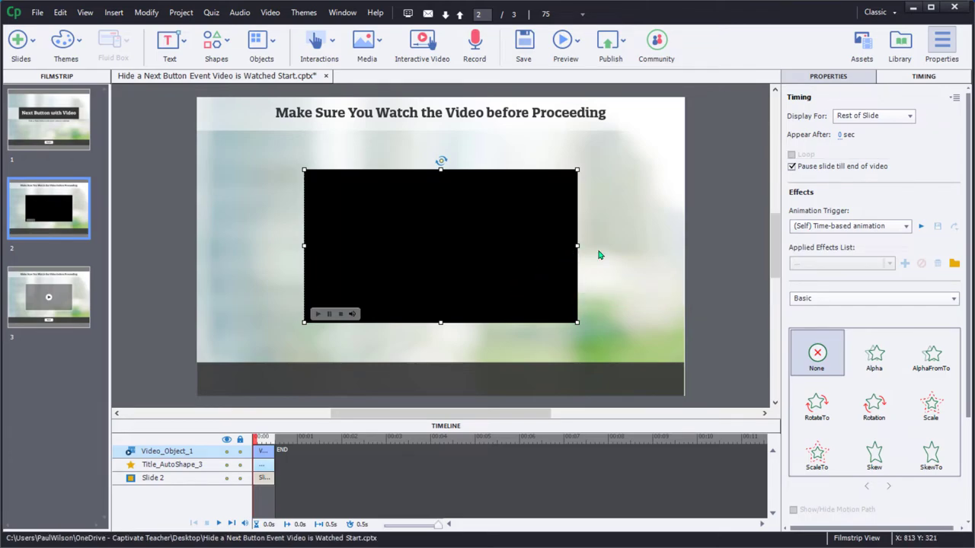
- Preview the whole project
left_click(566, 42)
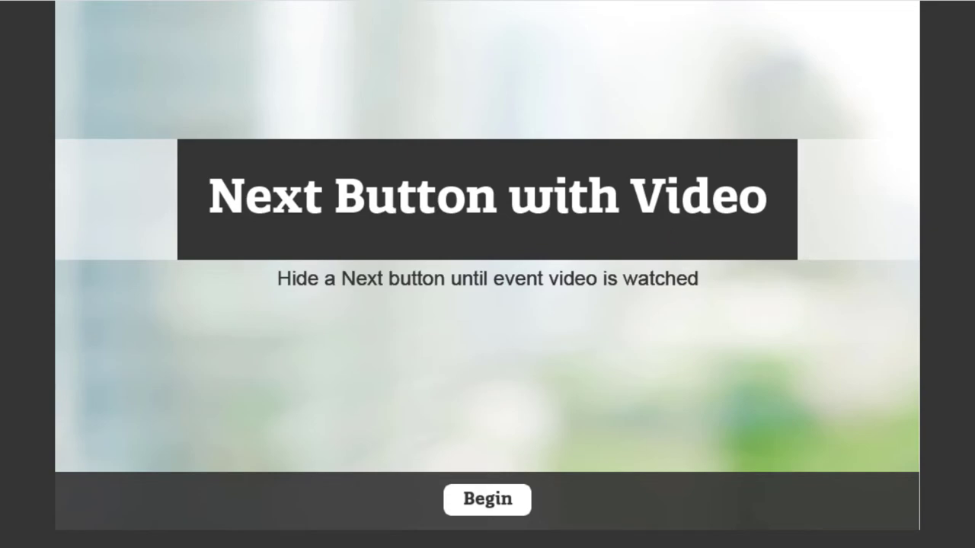
mouse_move(669, 545)
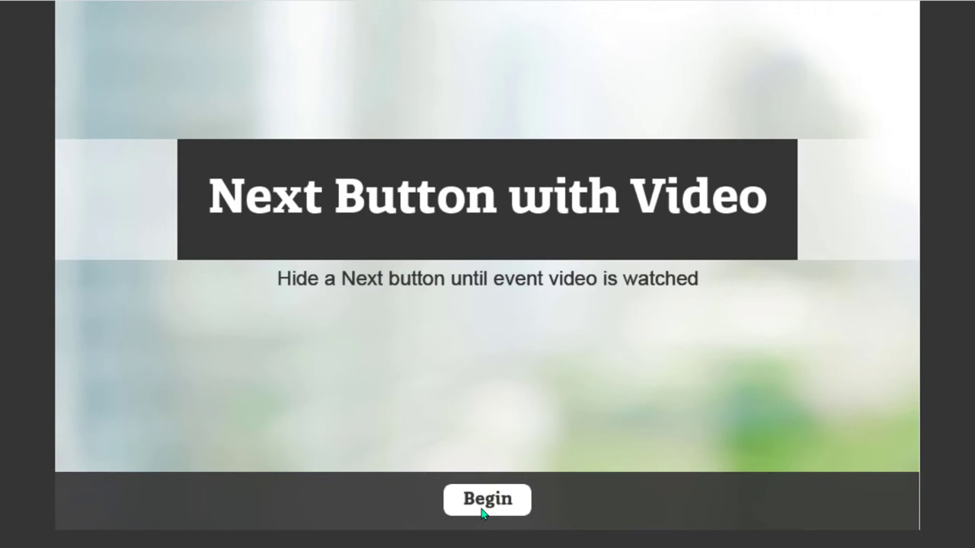
mouse_move(507, 509)
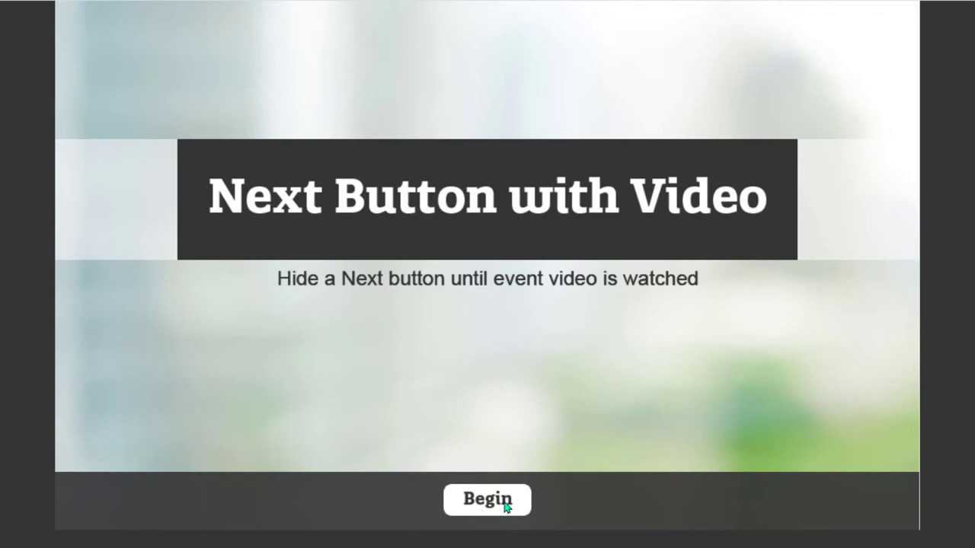
- In the preview, go past the Begin button and play the event video to its end
left_click(486, 500)
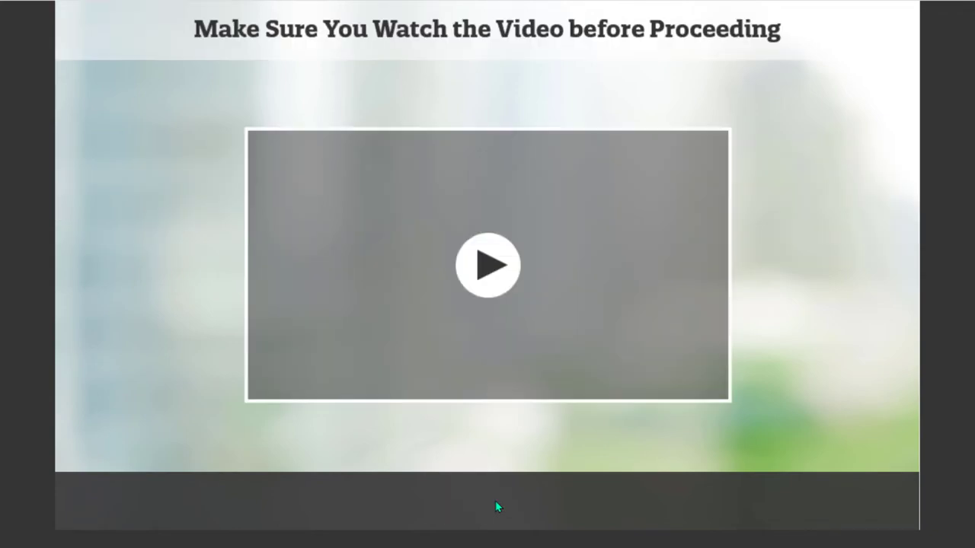
mouse_move(608, 501)
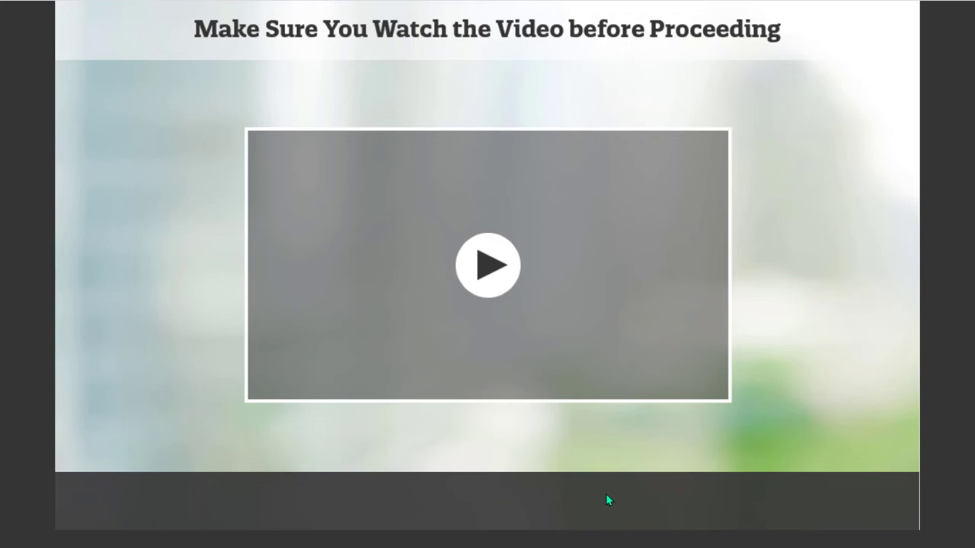
mouse_move(436, 205)
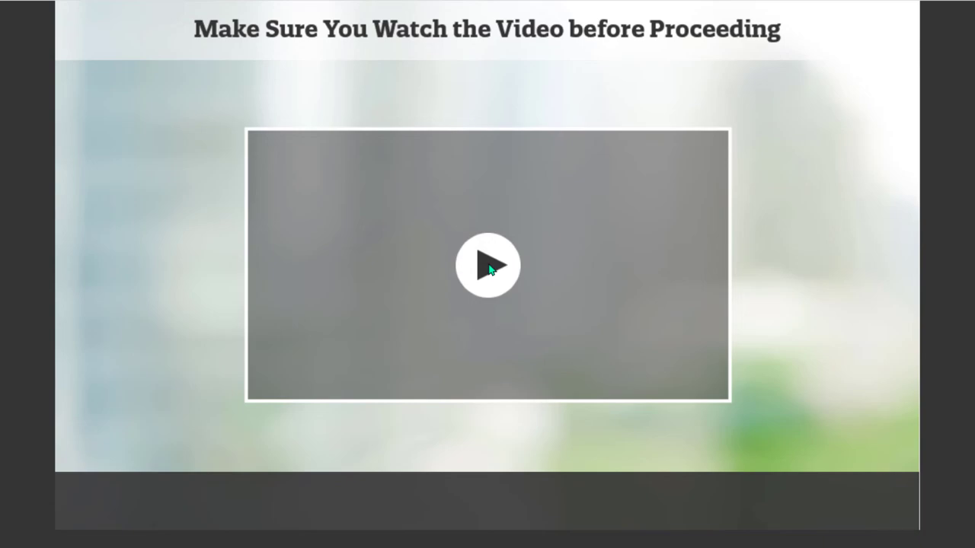
left_click(488, 265)
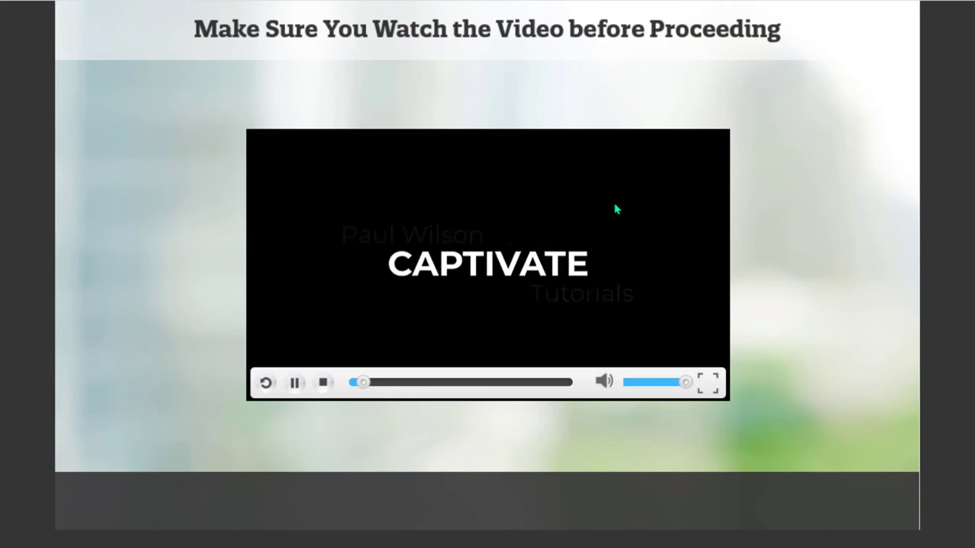
left_click(296, 383)
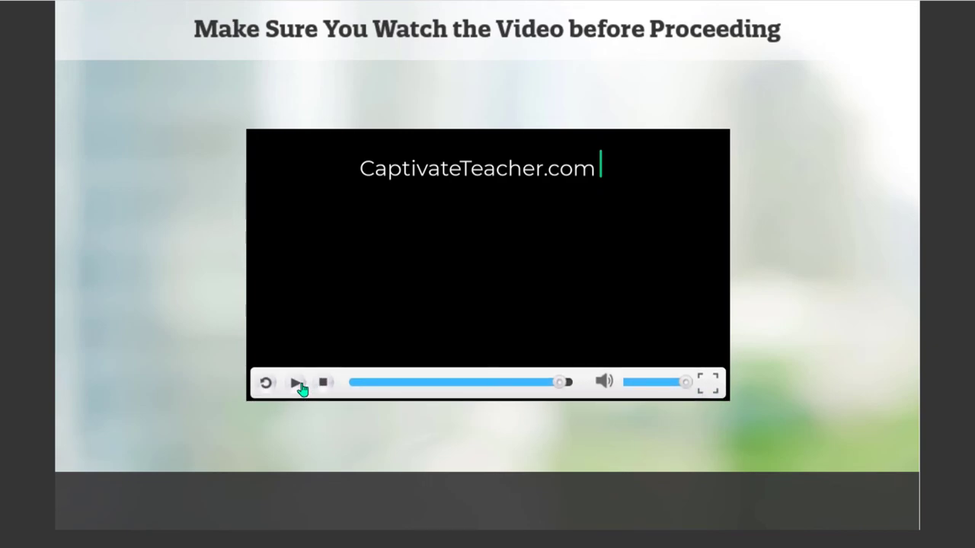
left_click(297, 383)
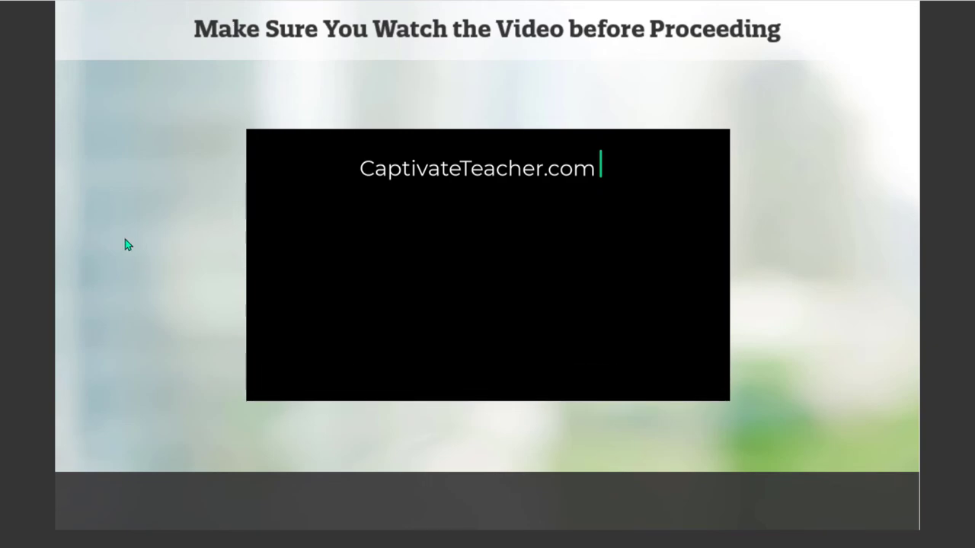